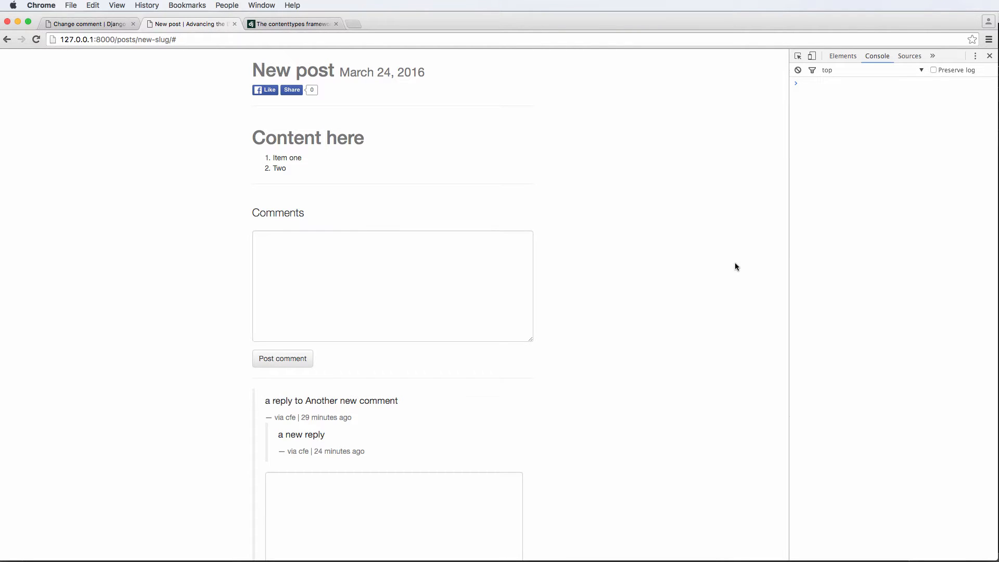
pyautogui.moveTo(724, 306)
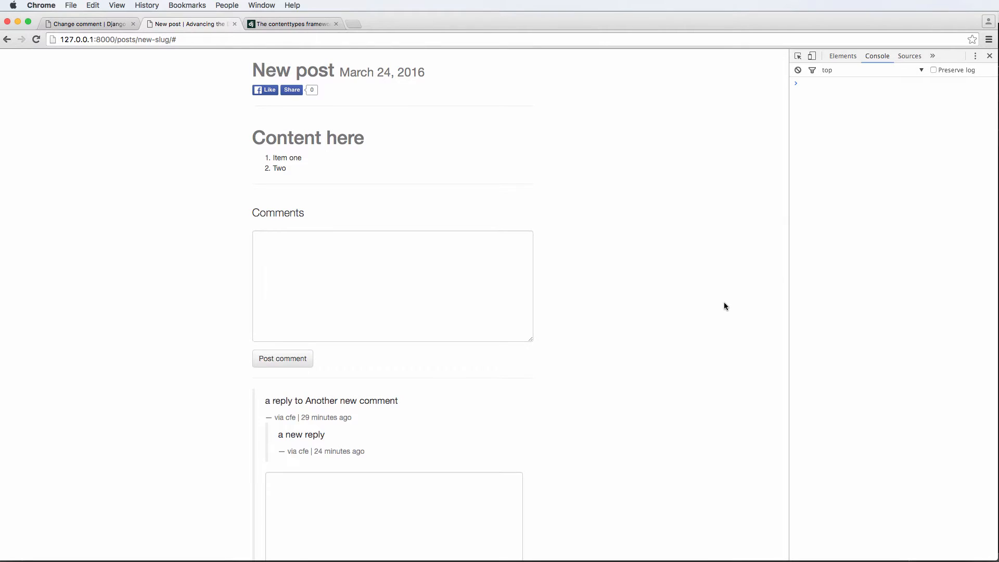
# - Enclose the child-comment loop and reply form in a div class 'comment-reply' with style display:none
pyautogui.scroll(-3)
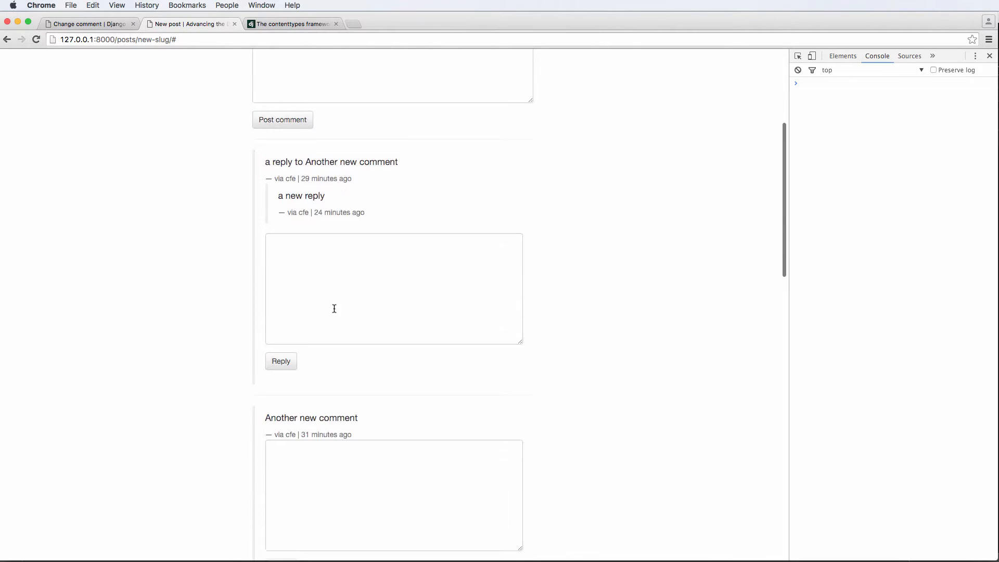
pyautogui.scroll(-3)
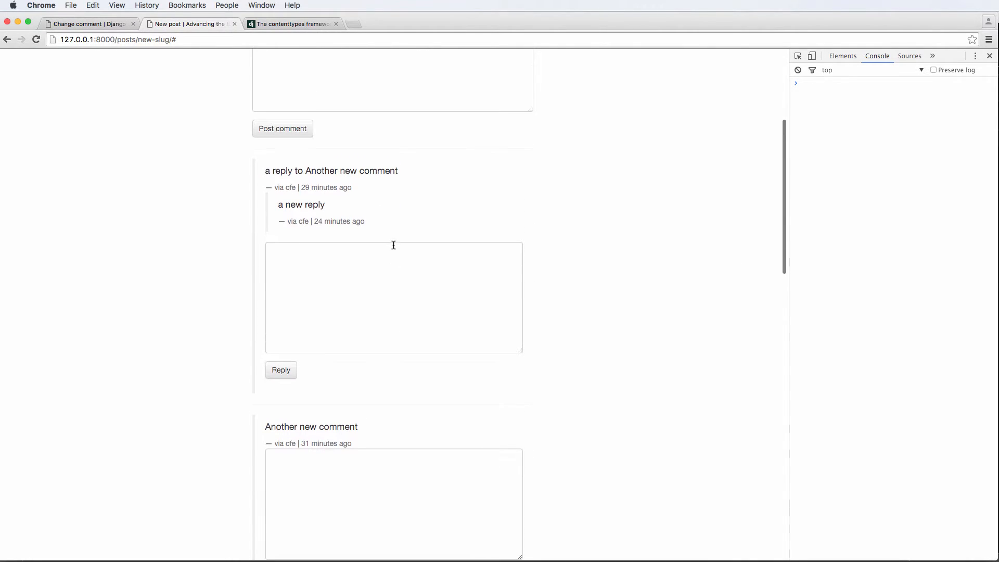
pyautogui.moveTo(374, 183)
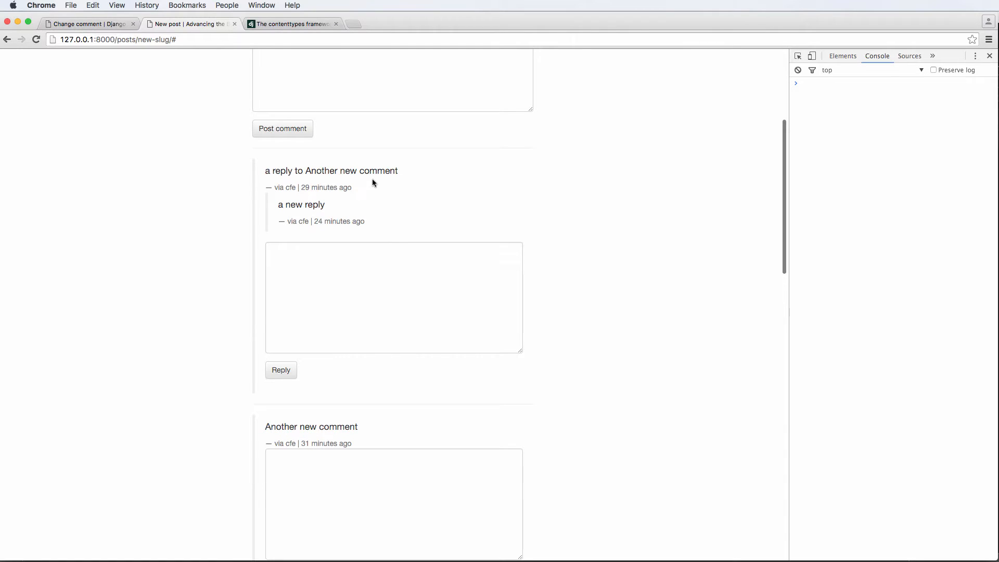
pyautogui.moveTo(383, 198)
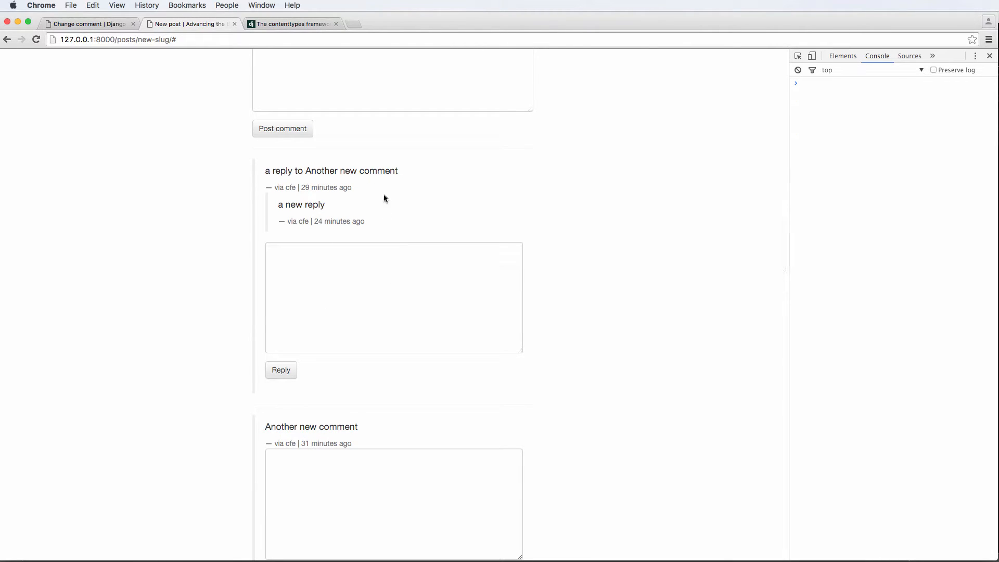
pyautogui.moveTo(447, 214)
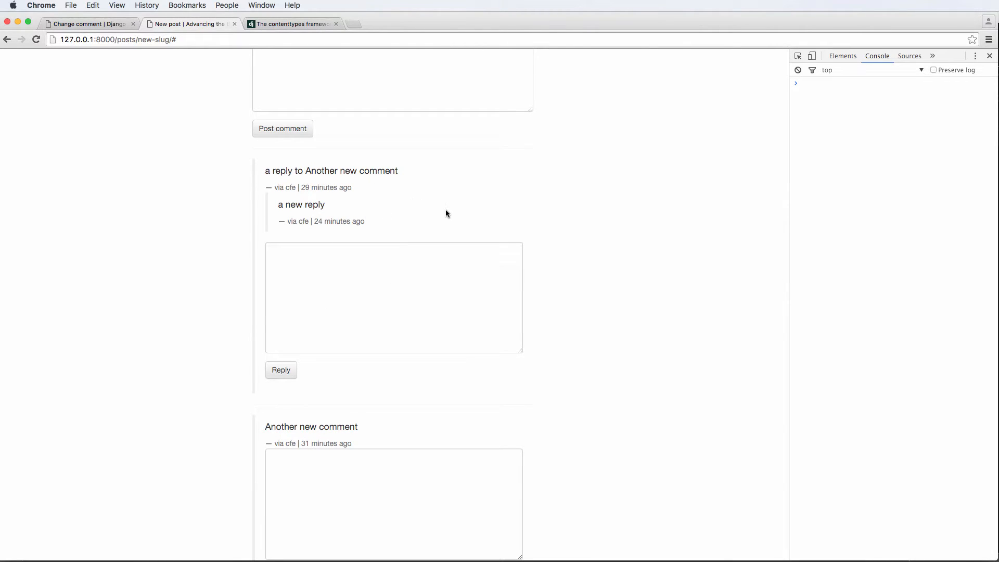
pyautogui.moveTo(501, 201)
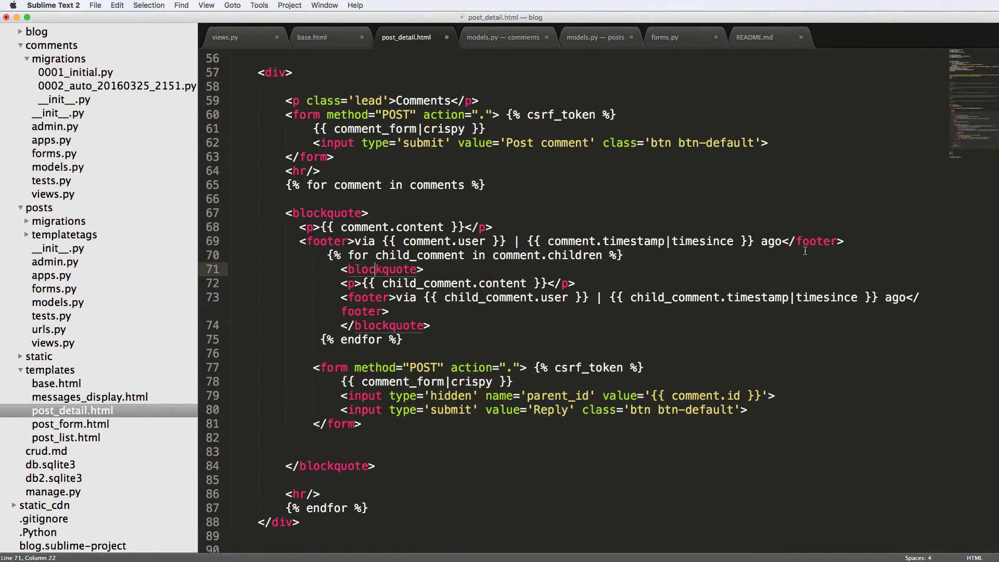
pyautogui.write("div class='")
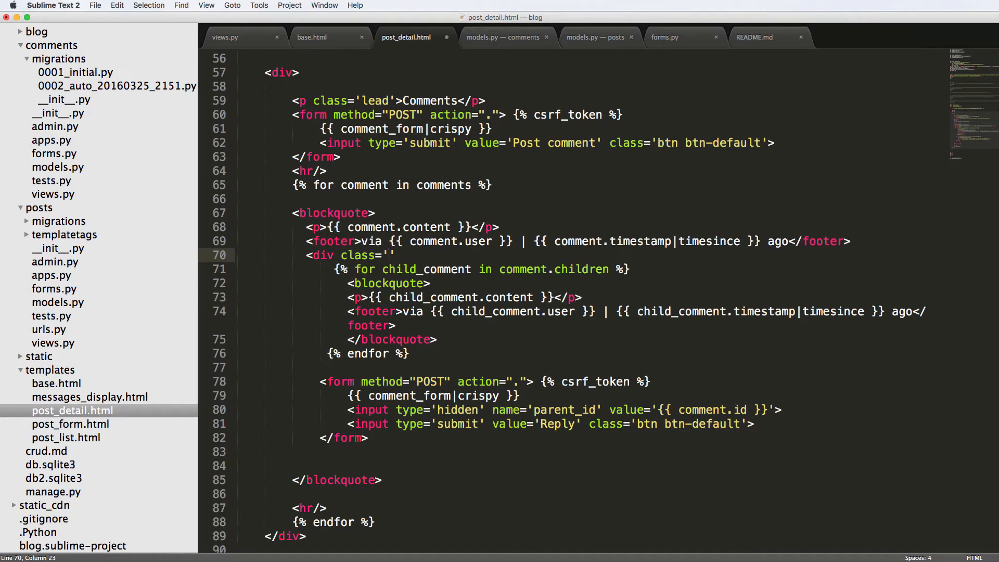
pyautogui.write('comment-repl')
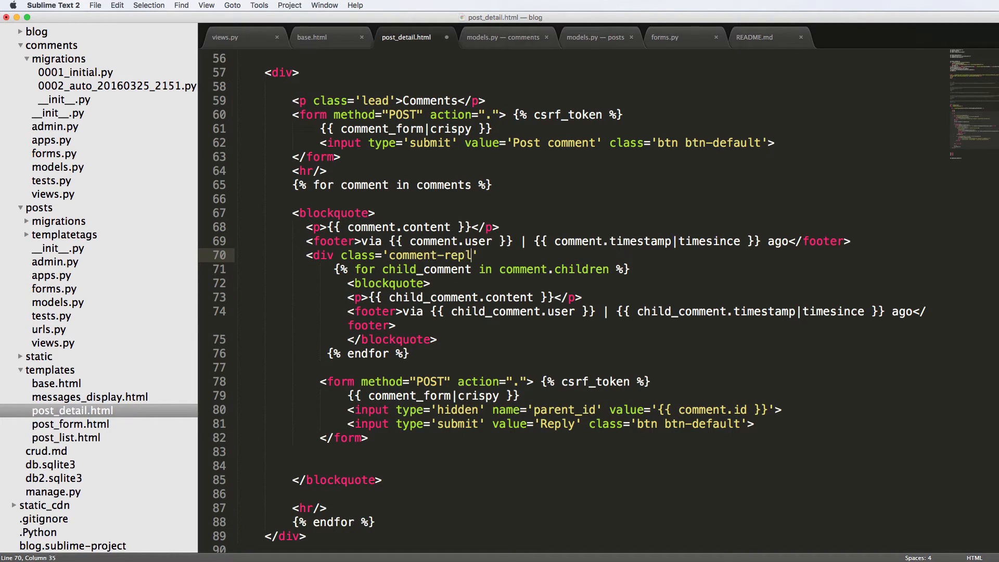
pyautogui.write('y')
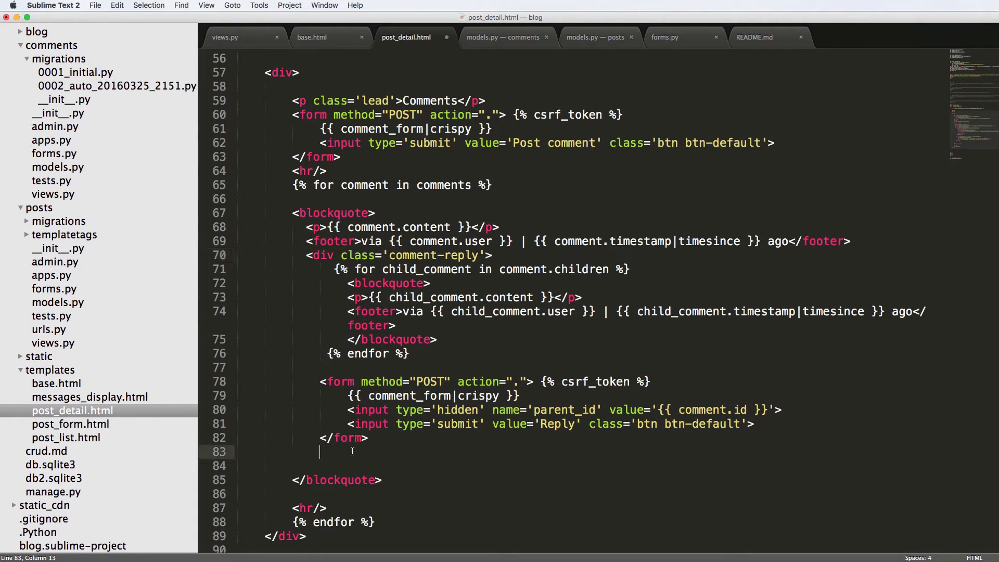
pyautogui.write('</div>')
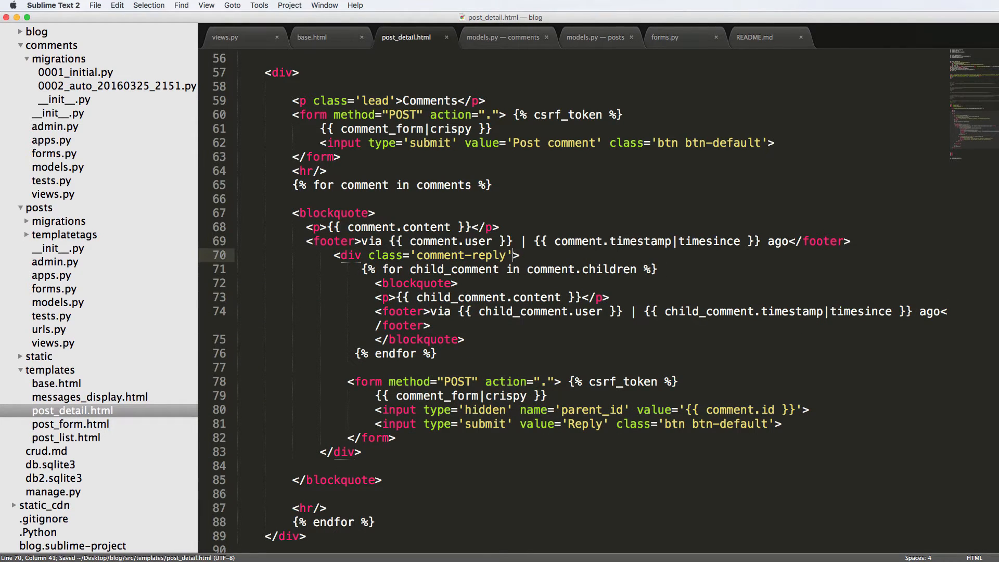
pyautogui.write("style=''")
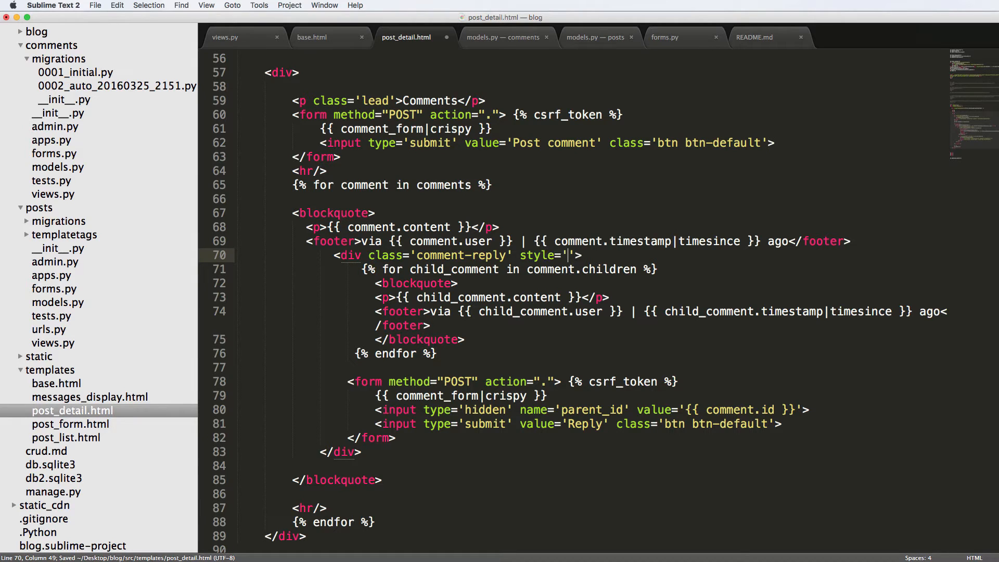
pyautogui.write('display:n')
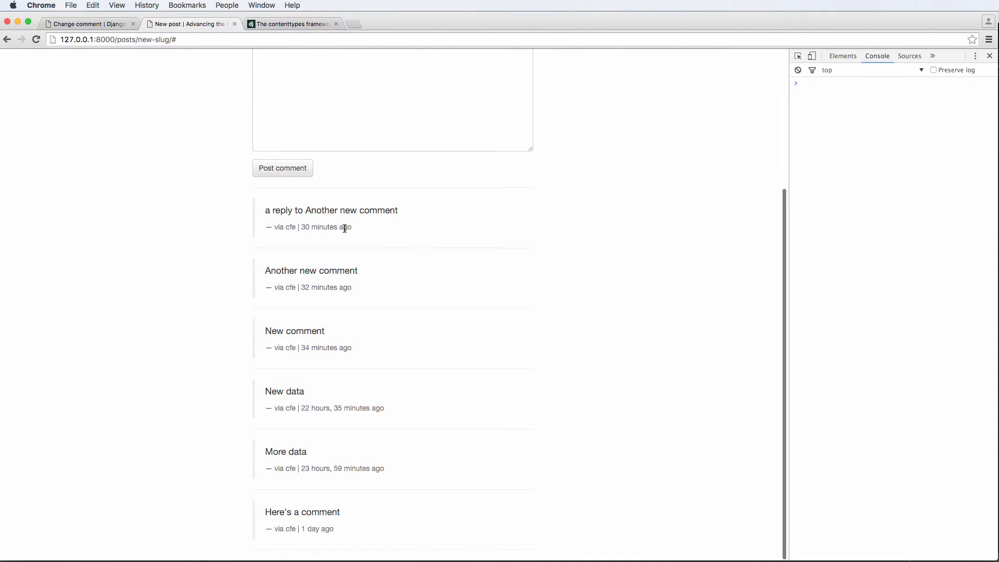
pyautogui.moveTo(376, 231)
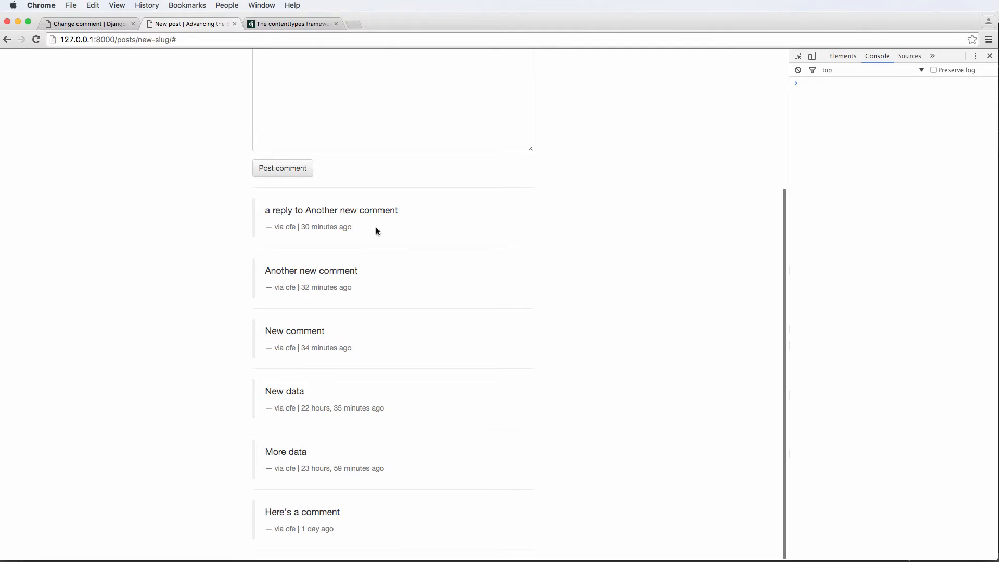
pyautogui.moveTo(437, 227)
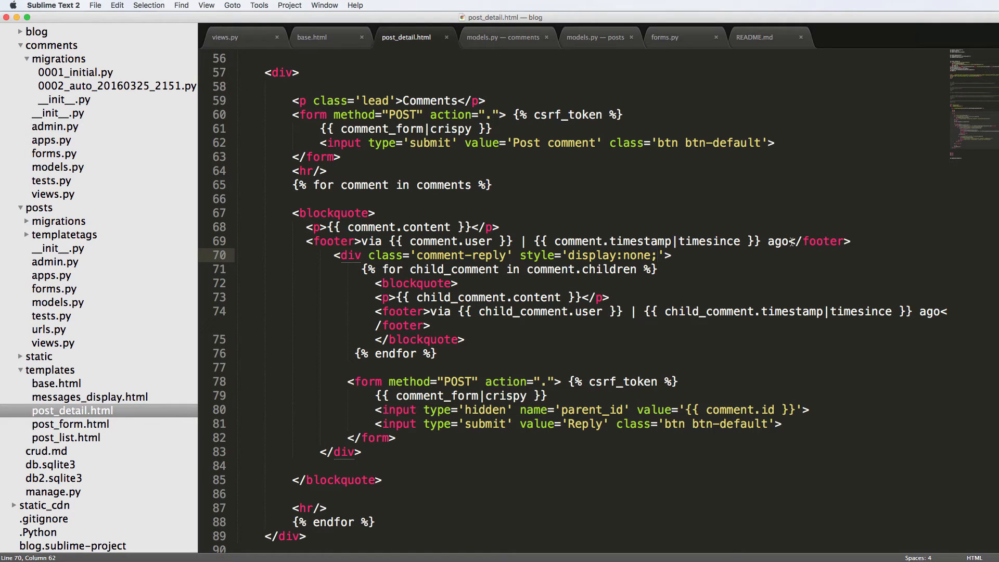
# - Add a Reply link <a class='comment-reply-btn' href='#'>Reply</a> to the comment footer
pyautogui.write("<a href='#'>")
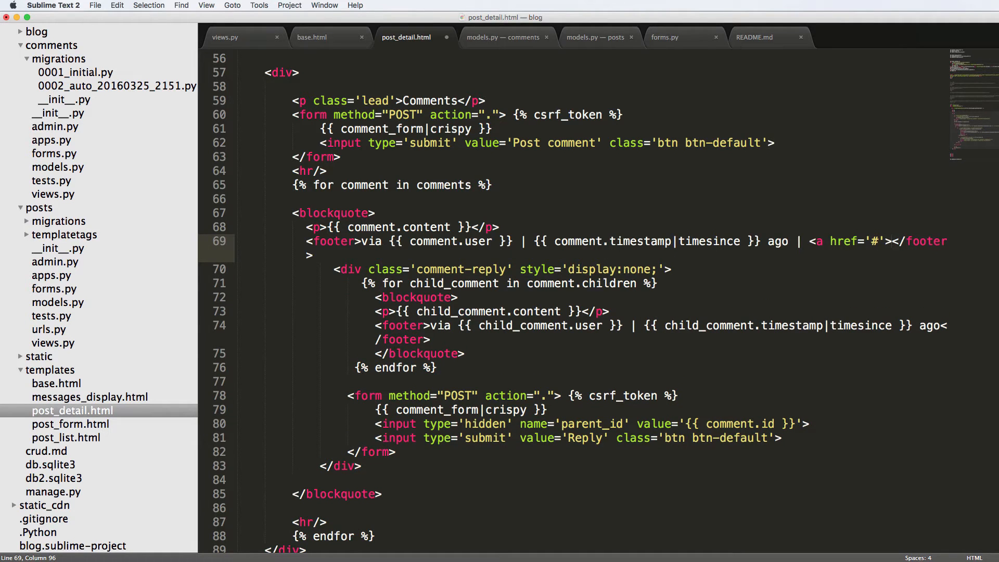
pyautogui.write('Reply</a')
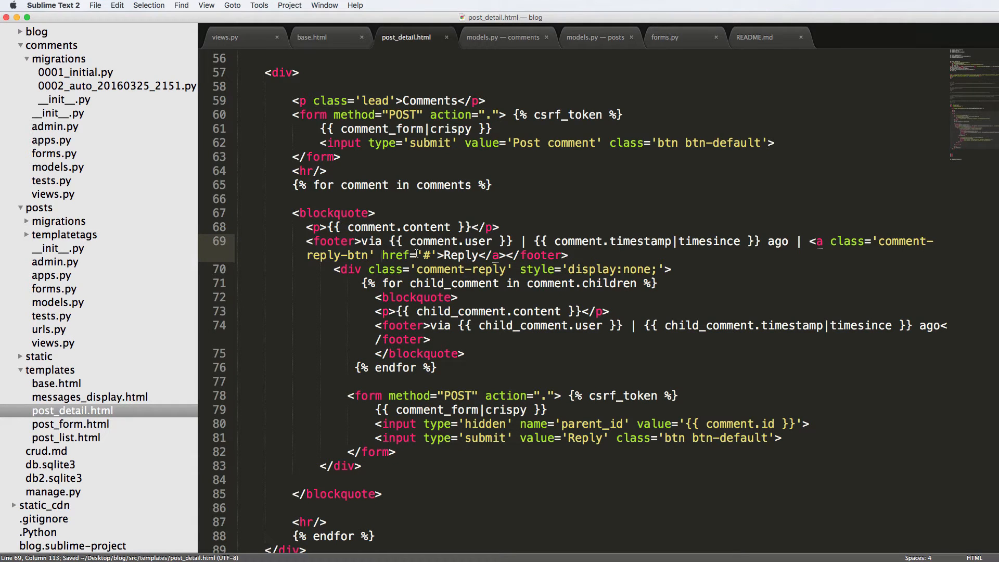
pyautogui.click(647, 241)
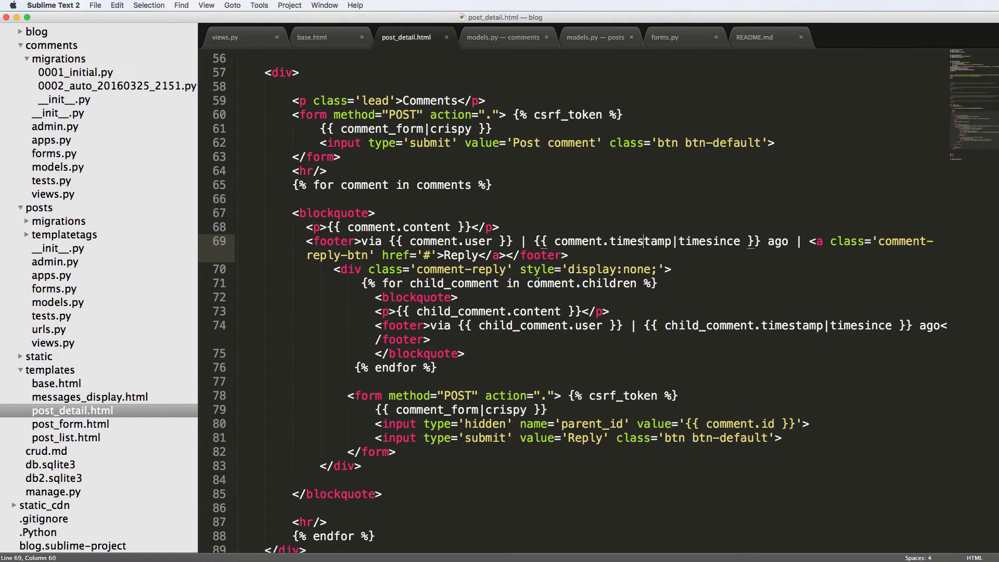
# - Show '{{ comment.children.count }} Comments' before Reply when comment.children.count > 0
pyautogui.doubleClick(580, 283)
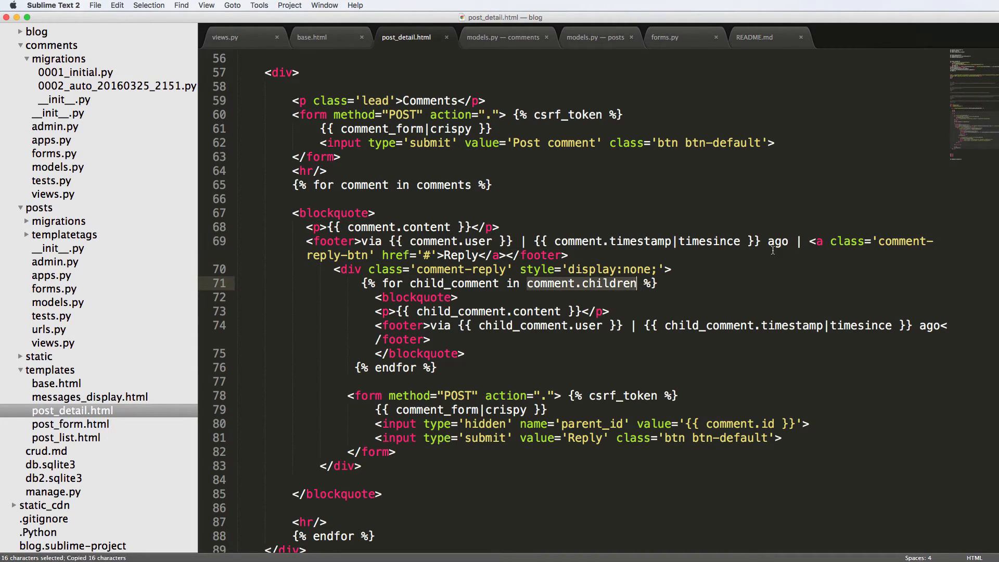
pyautogui.click(799, 241)
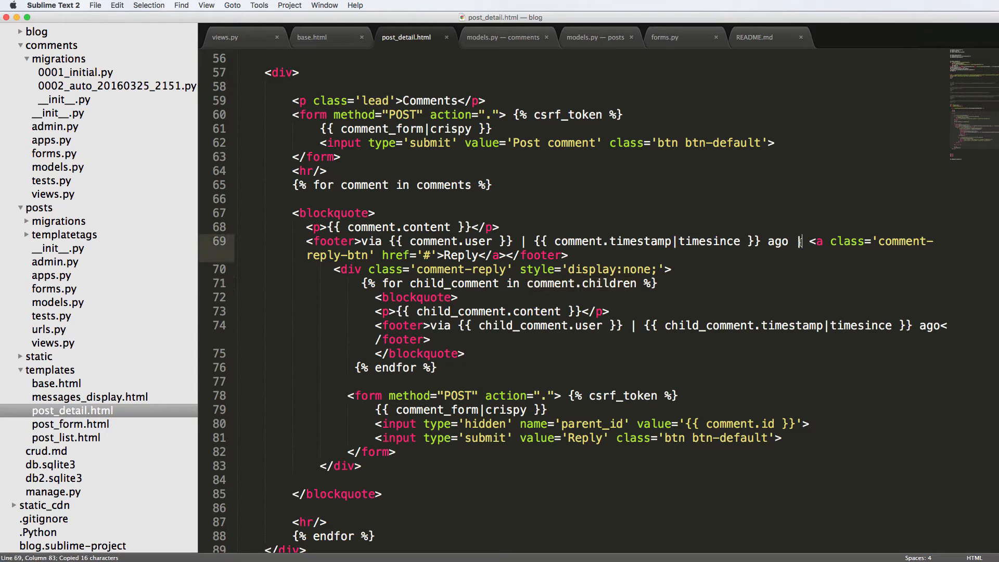
pyautogui.write('{% if }')
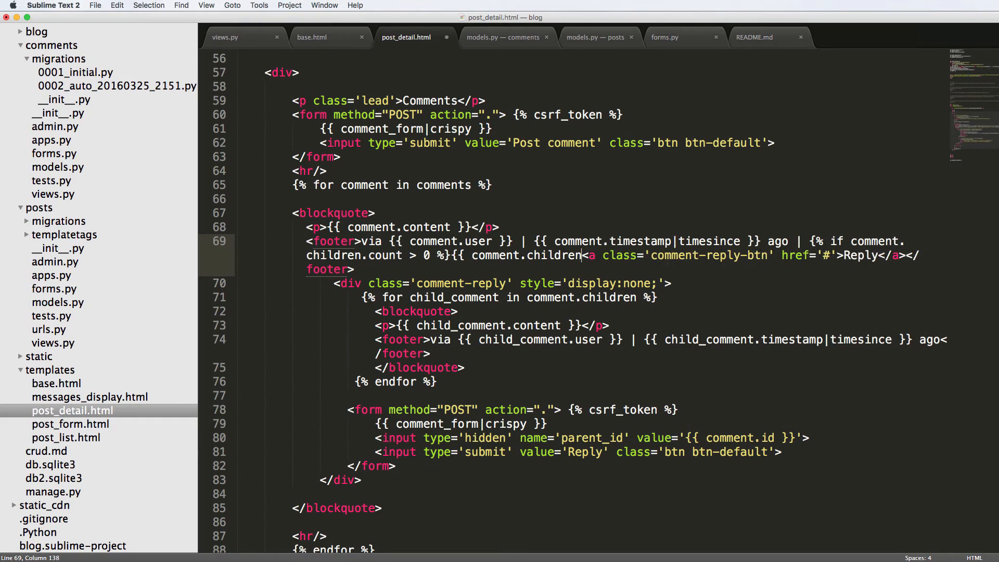
pyautogui.write('.count }}')
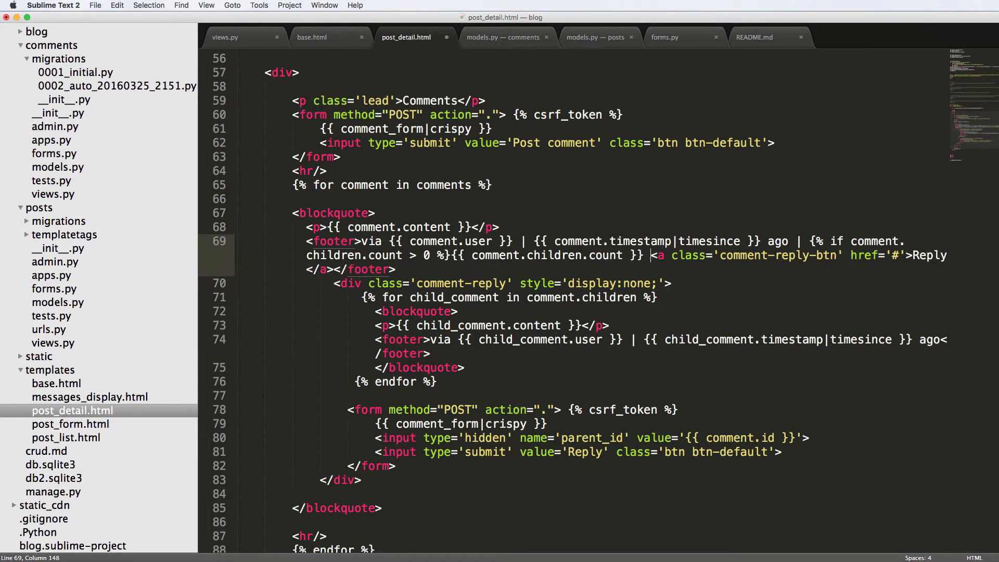
pyautogui.write('Comments')
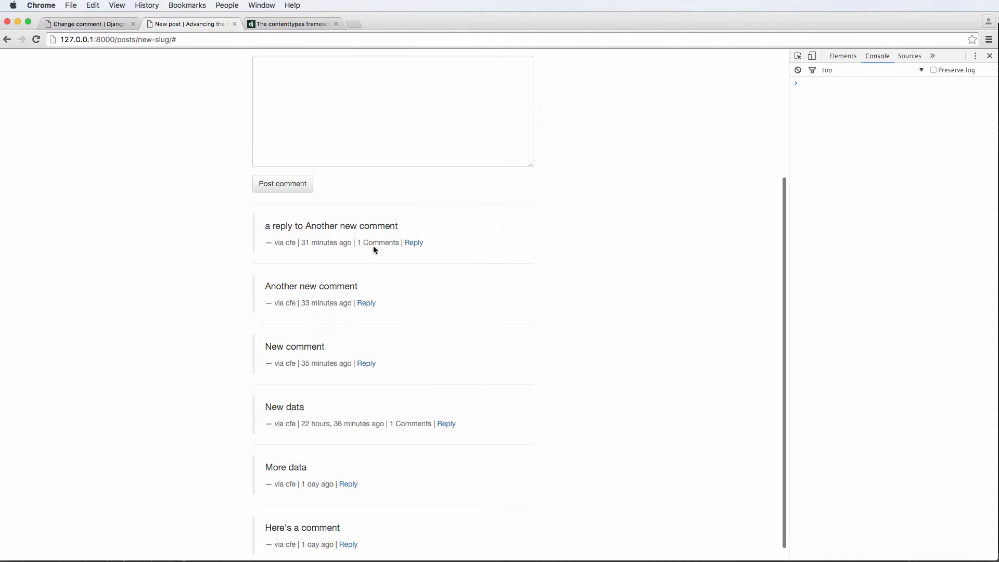
# - Scroll the refreshed post page to the comments now showing counts like '1 Comments' beside Reply
pyautogui.scroll(-3)
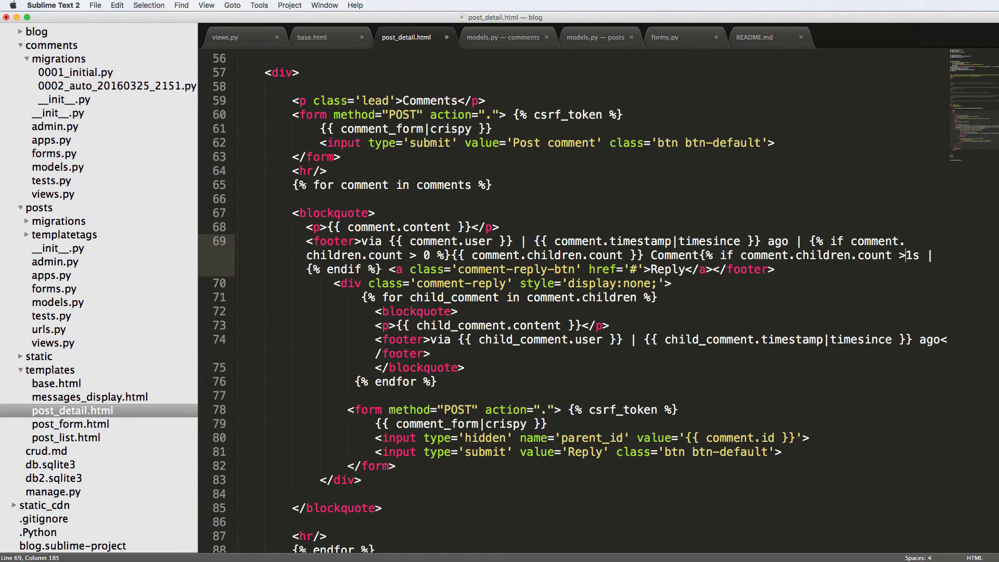
# - Make the count read 'Comment' with an 's' only when comment.children.count > 1
pyautogui.write('= %')
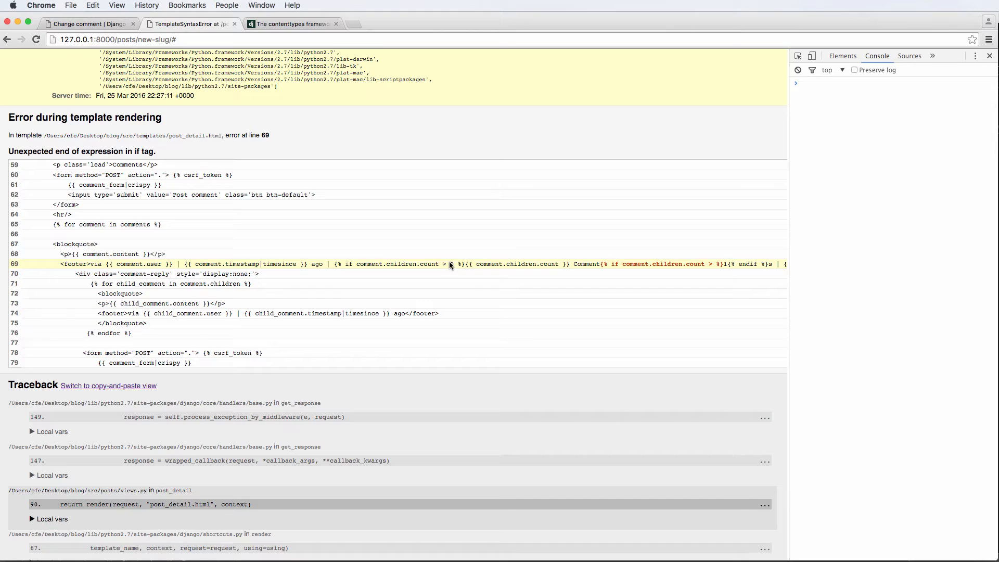
# - Review the line-69 TemplateSyntaxError, then the fixed page reading '1 Comment' beside Reply links
pyautogui.scroll(3)
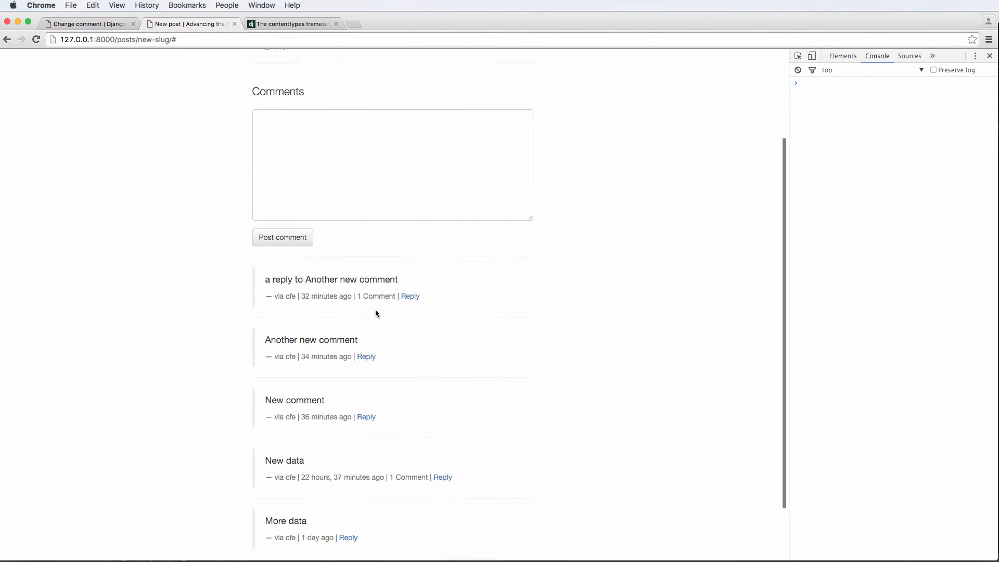
pyautogui.scroll(3)
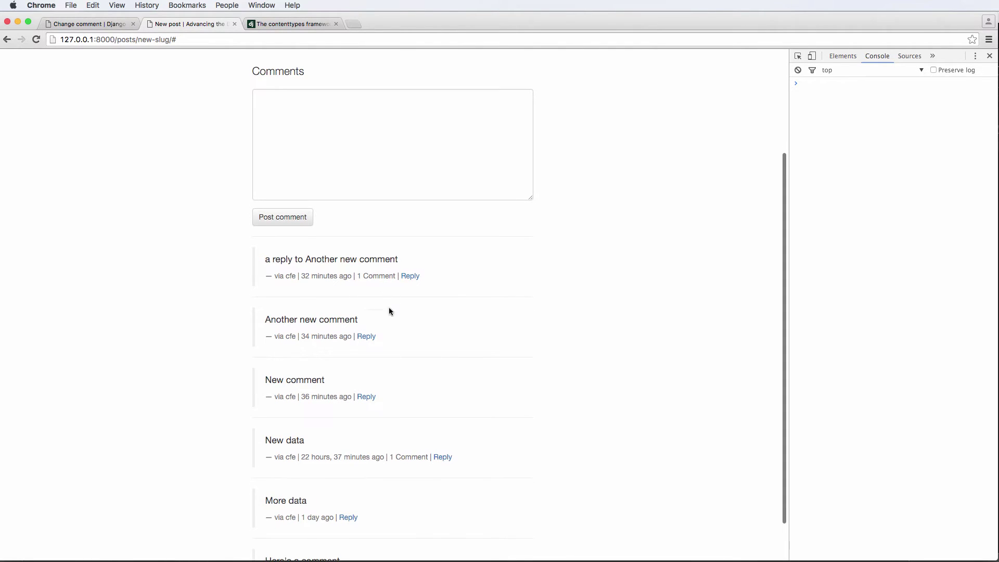
pyautogui.moveTo(395, 317)
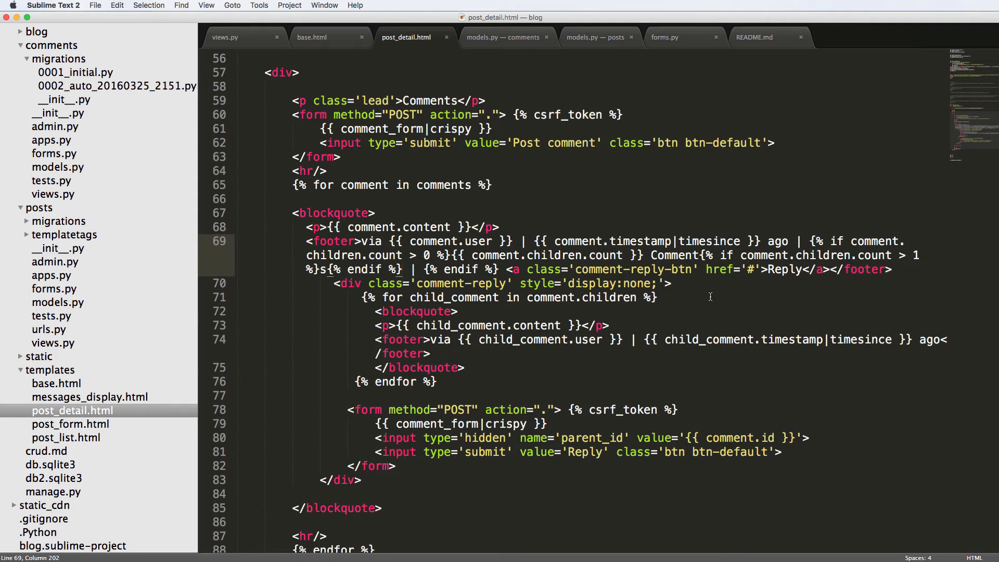
pyautogui.moveTo(759, 273)
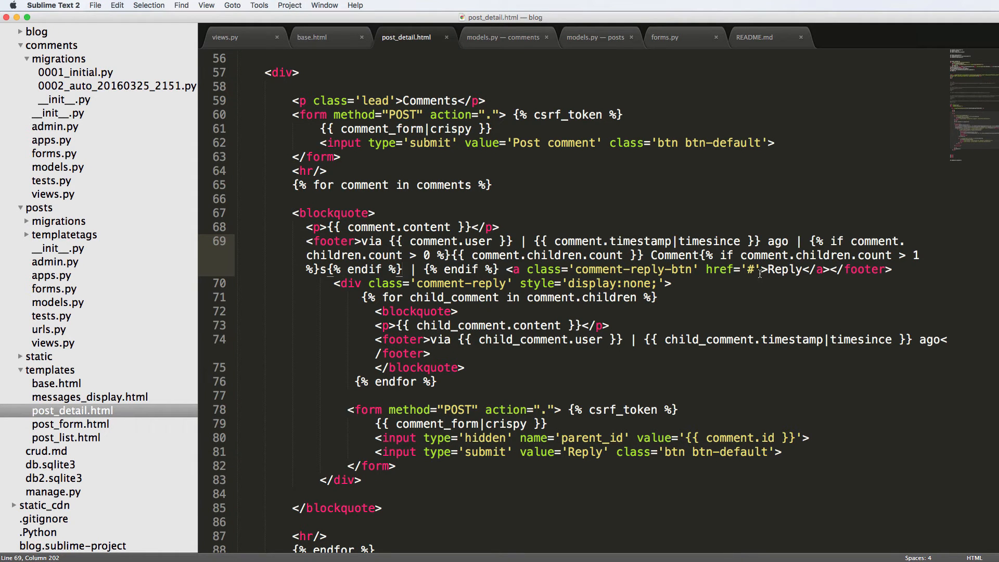
# - Copy the comment-reply-btn class name from the Reply link on line 69
pyautogui.doubleClick(634, 268)
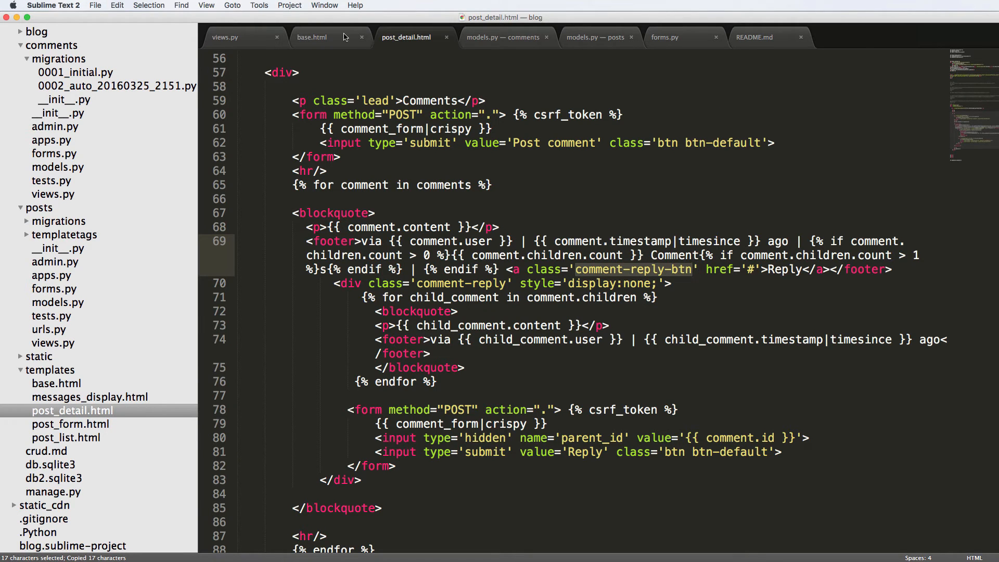
# - In base.html, add a $('.comment-reply-btn').click handler calling event.preventDefault()
pyautogui.click(311, 38)
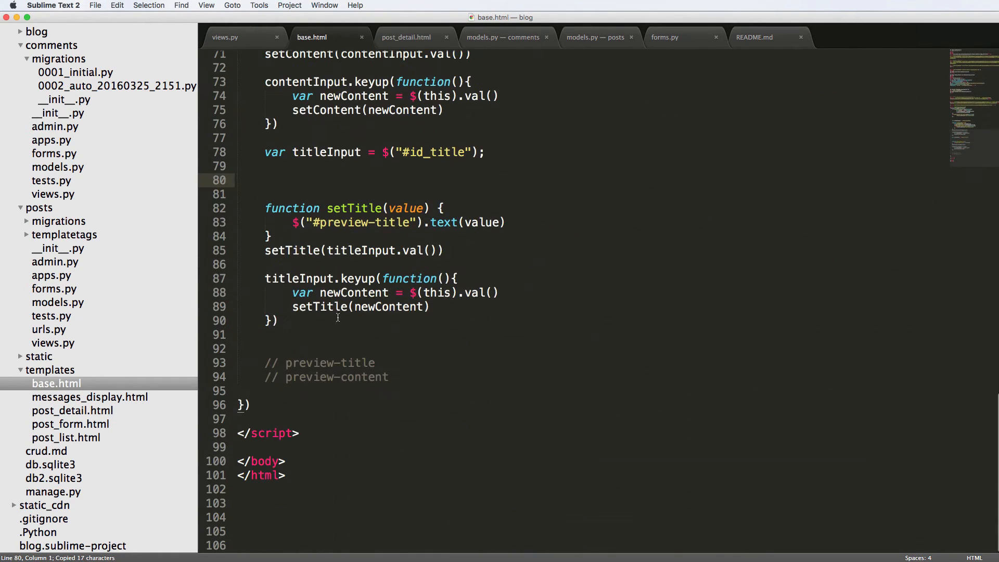
pyautogui.write('$("")')
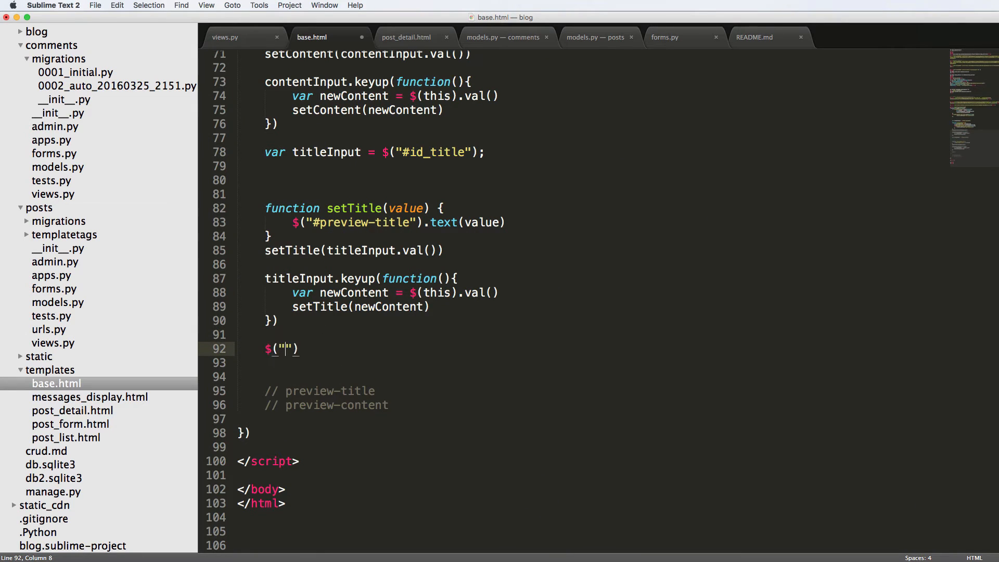
pyautogui.write('.comment-reply-btn").c')
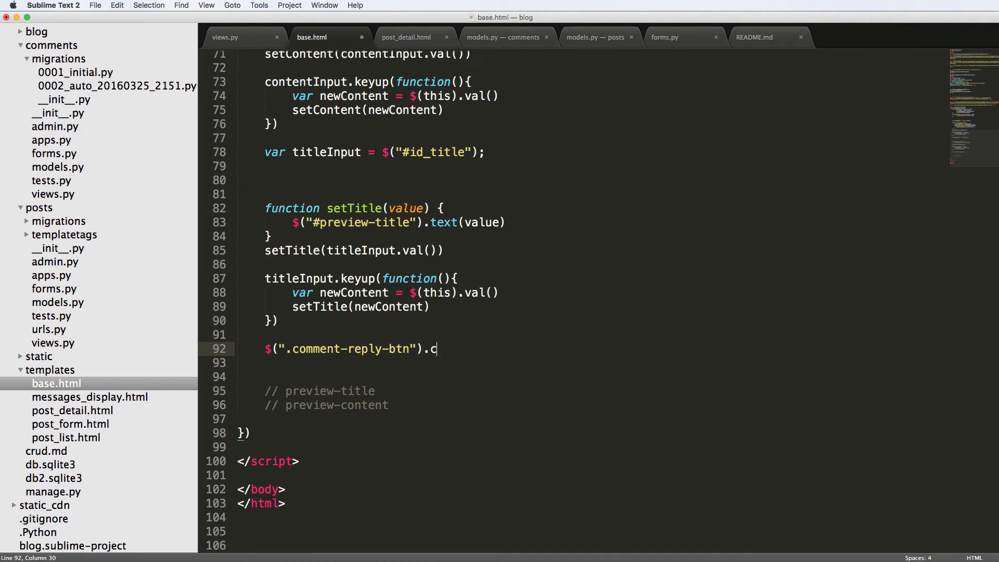
pyautogui.write('lick()')
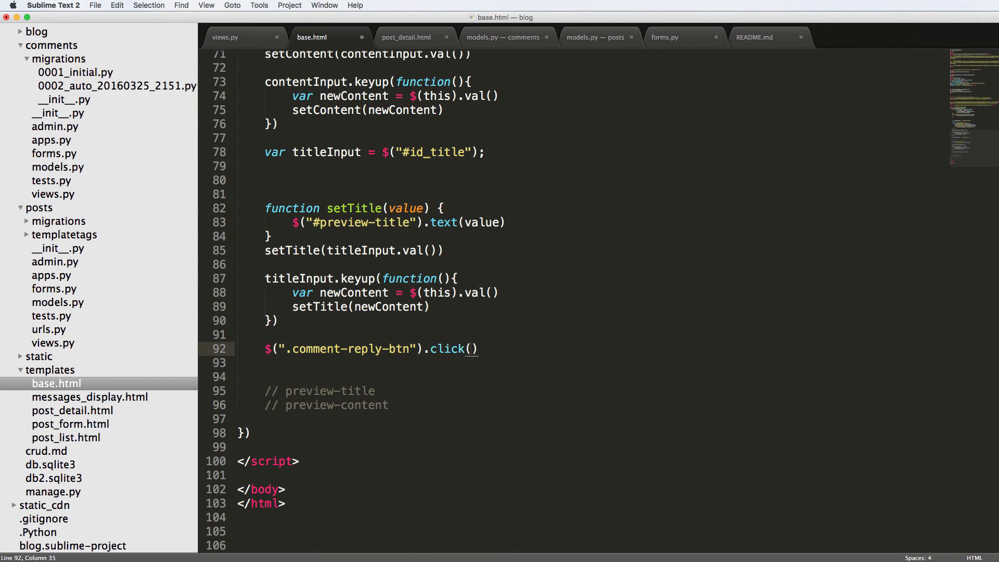
pyautogui.write('function()')
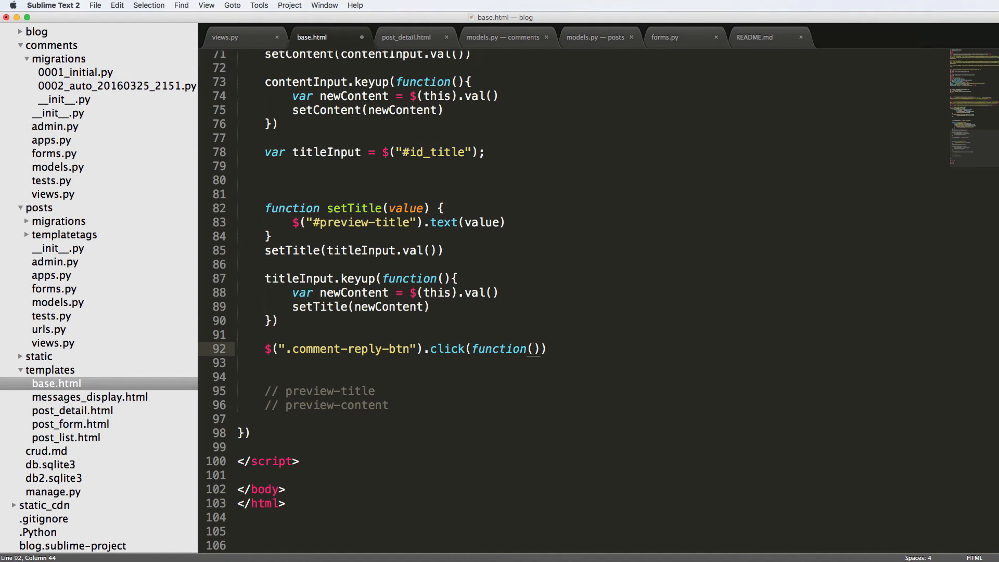
pyautogui.write('event')
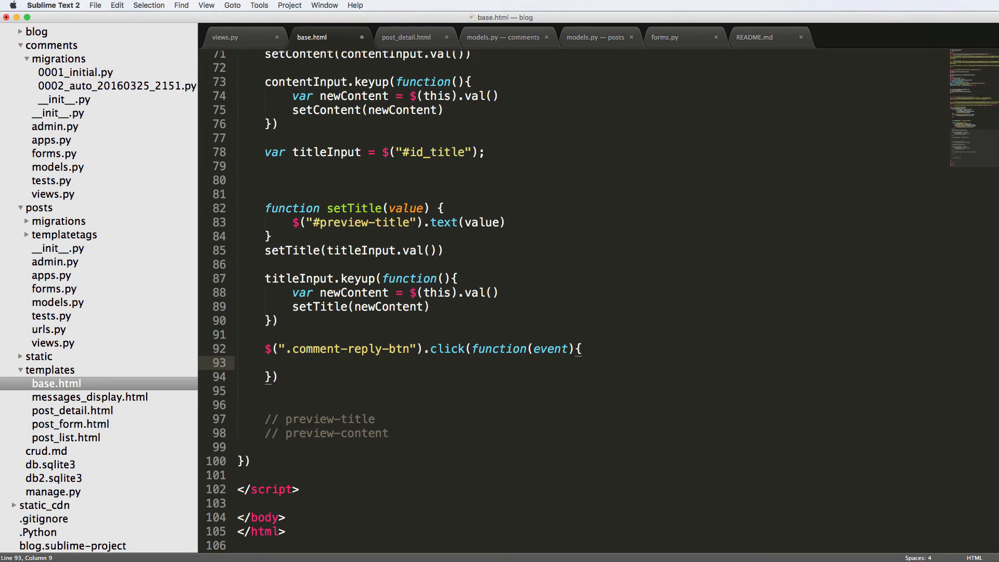
pyautogui.write('event.preven')
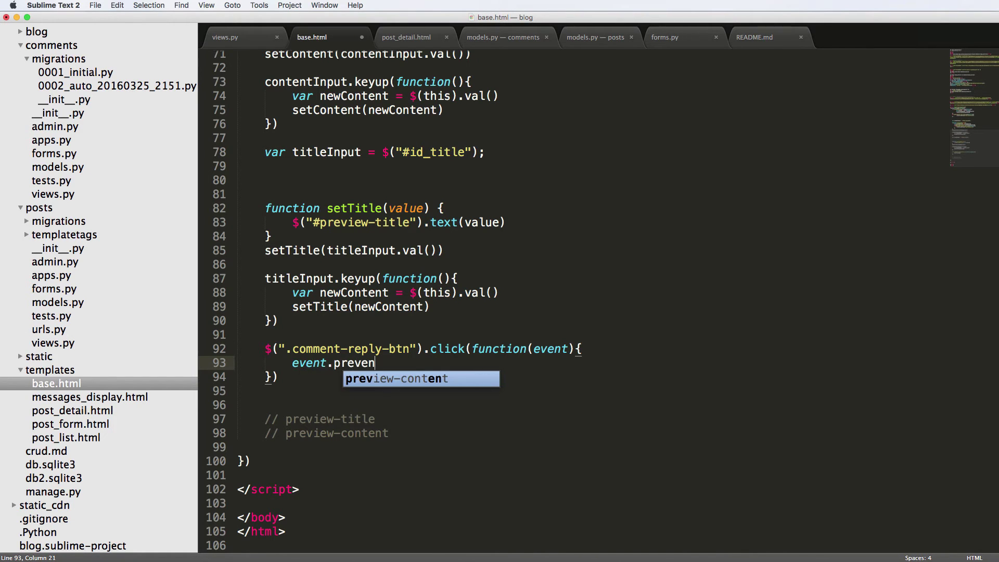
pyautogui.write('tDef')
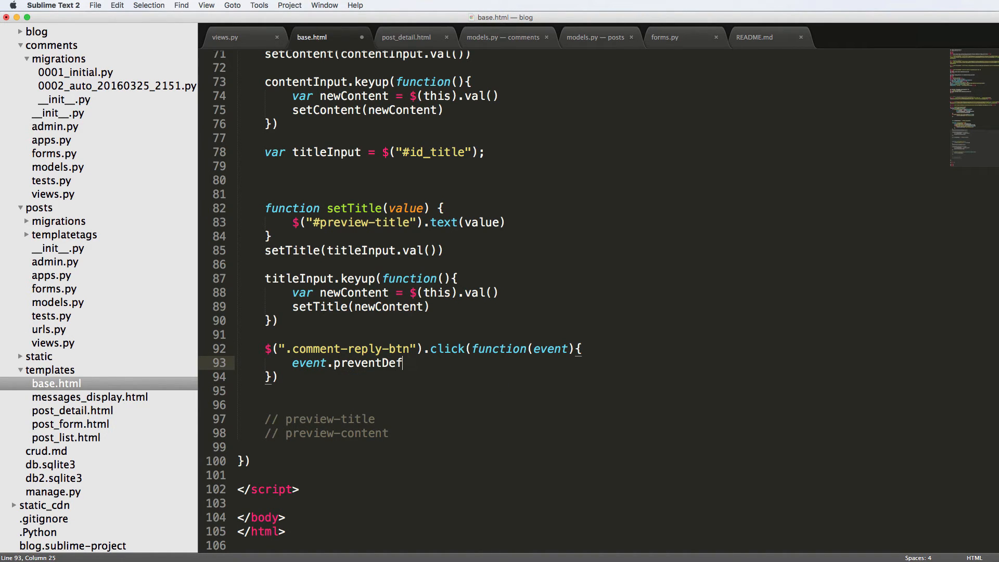
pyautogui.write('ault():')
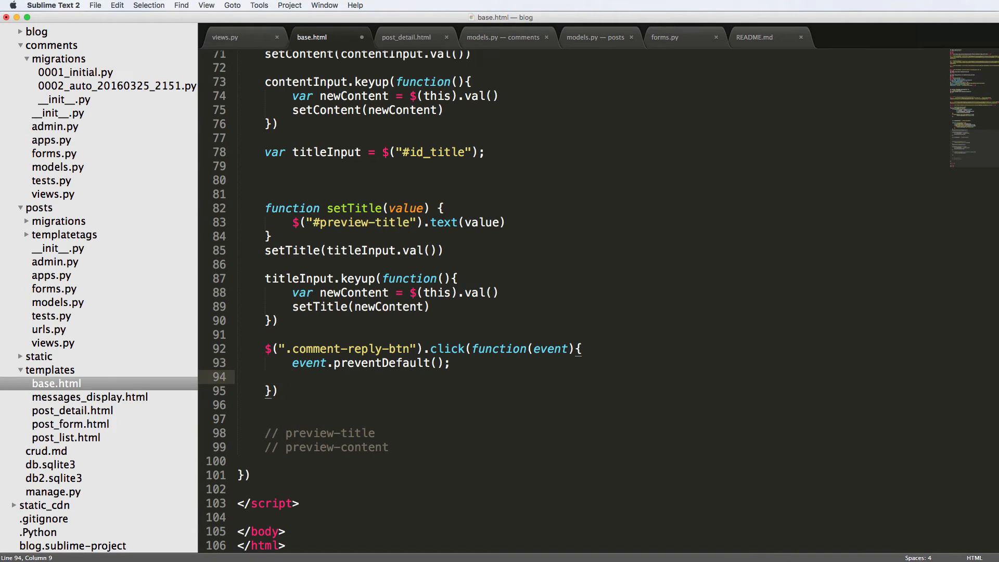
# - Have the handler select $(this).parent().next('comment-reply') as the element to reveal
pyautogui.write('$()')
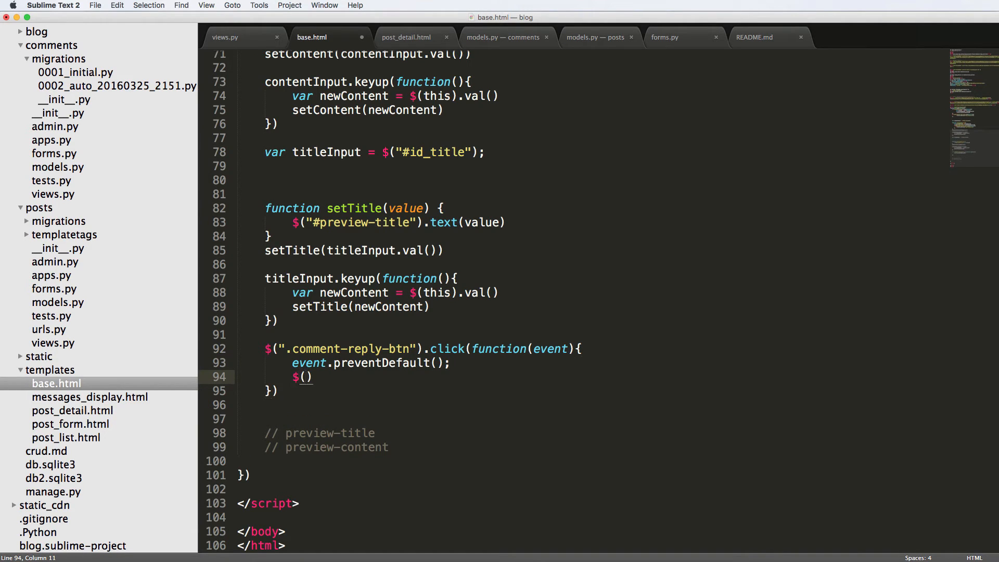
pyautogui.write('"."')
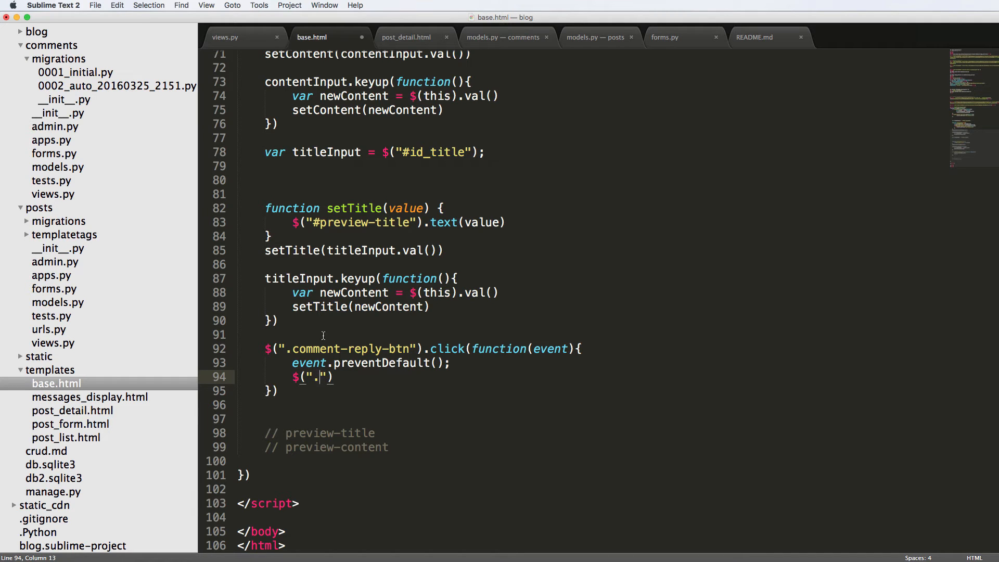
pyautogui.click(406, 38)
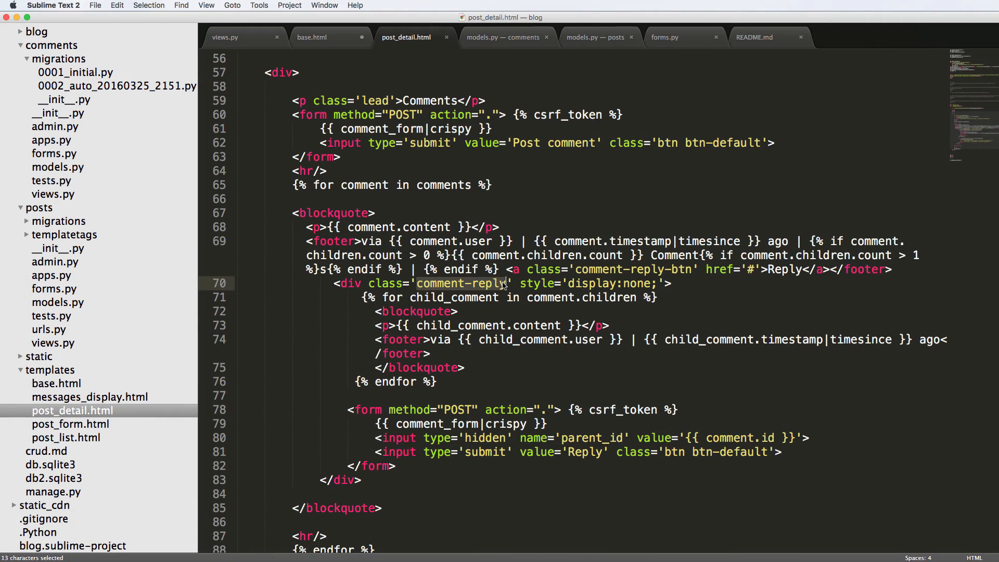
pyautogui.click(312, 38)
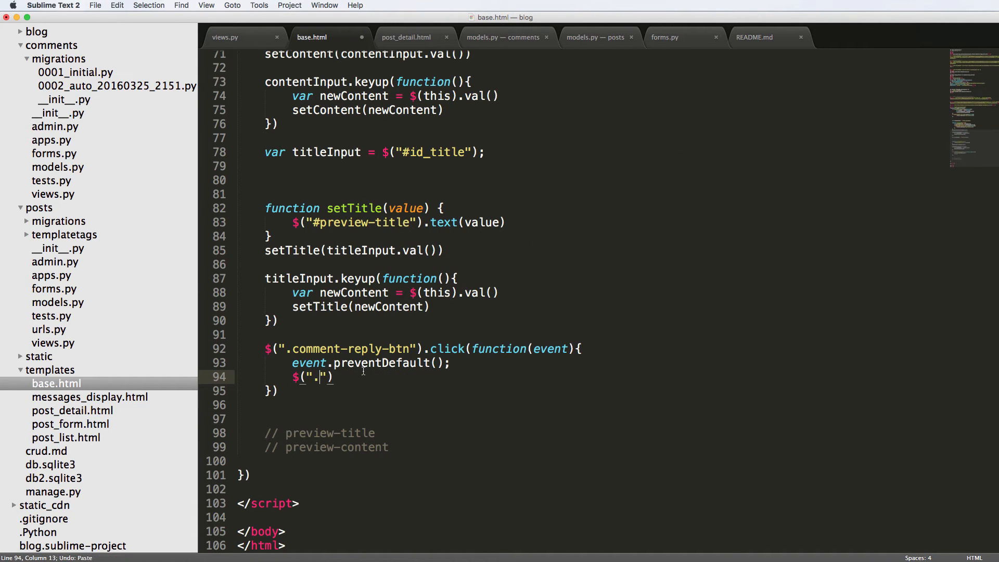
pyautogui.write('this).')
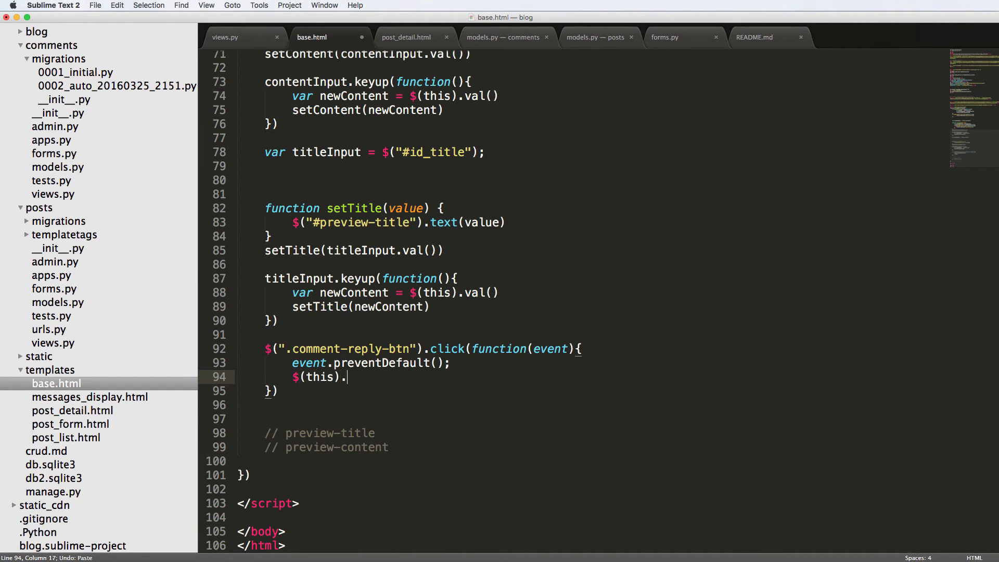
pyautogui.write('parent()')
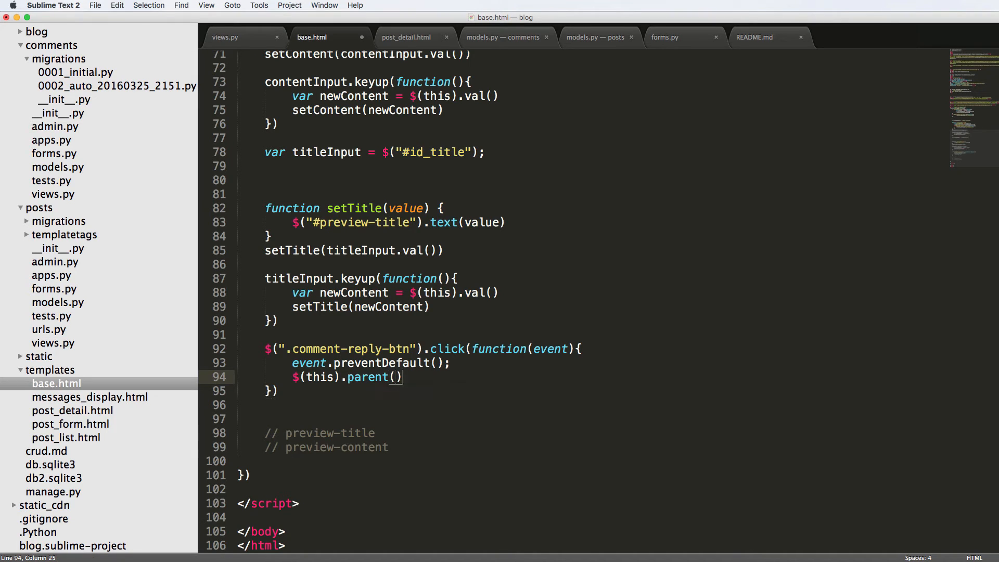
pyautogui.write('.next("comment-reply")')
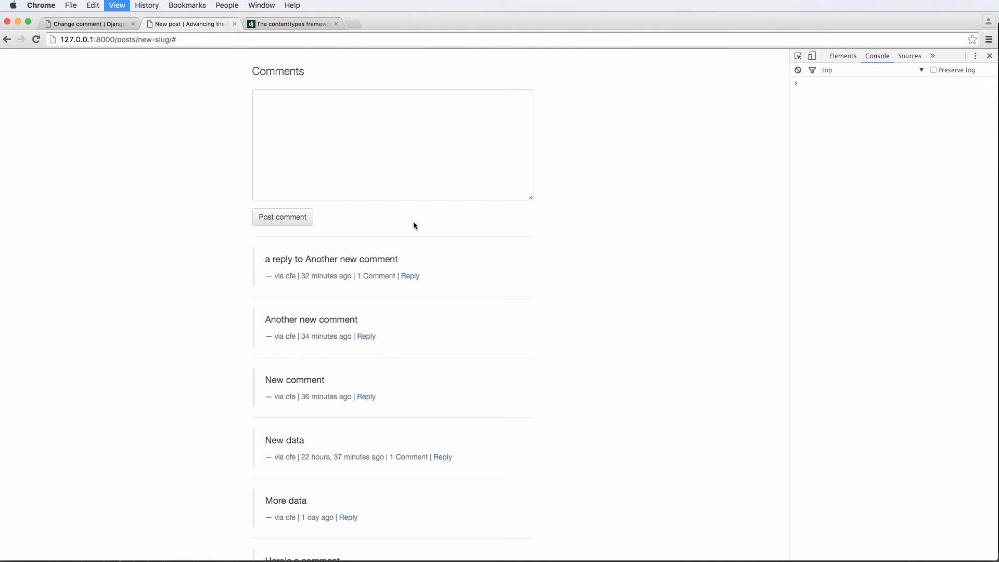
# - Reveal the first comment's replies via Reply and submit the reply 'Add new one', raising it to 2 Comments
pyautogui.click(410, 276)
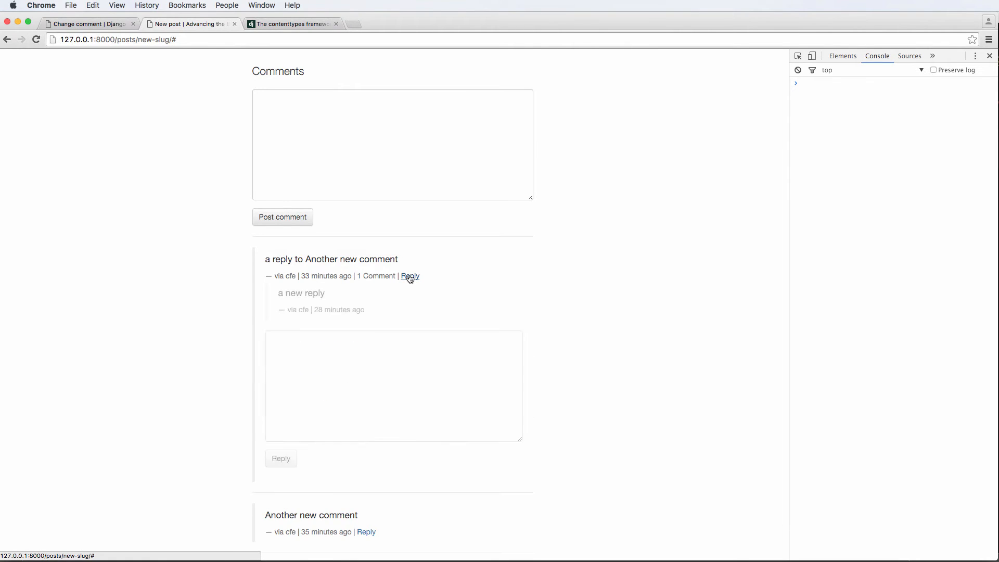
pyautogui.scroll(-3)
pyautogui.write('Add new one')
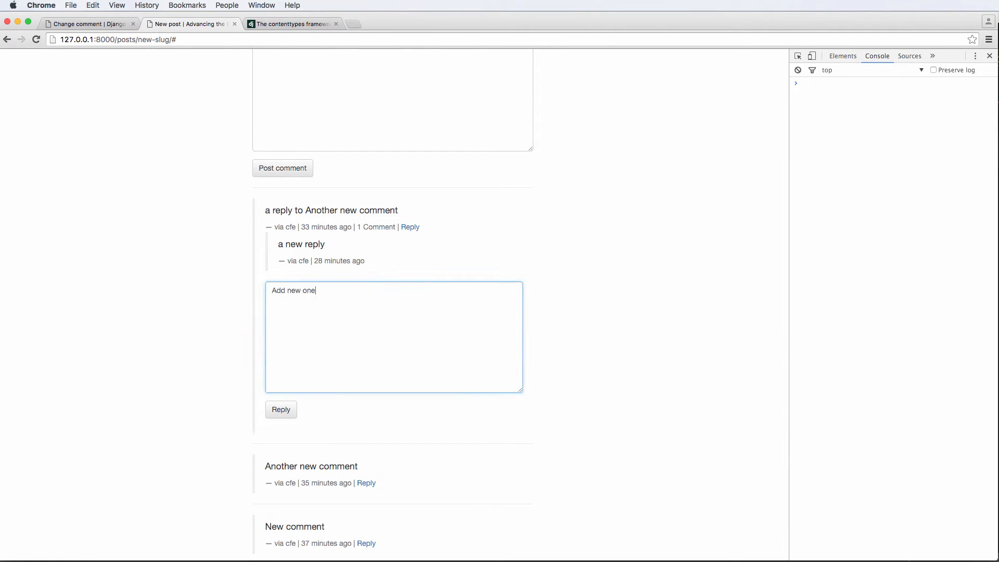
pyautogui.click(280, 409)
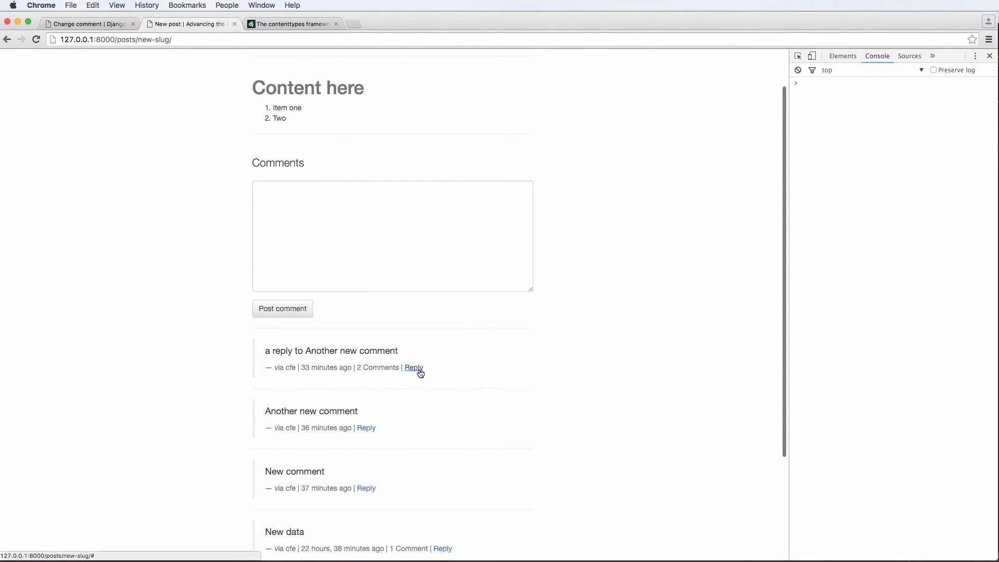
pyautogui.moveTo(513, 326)
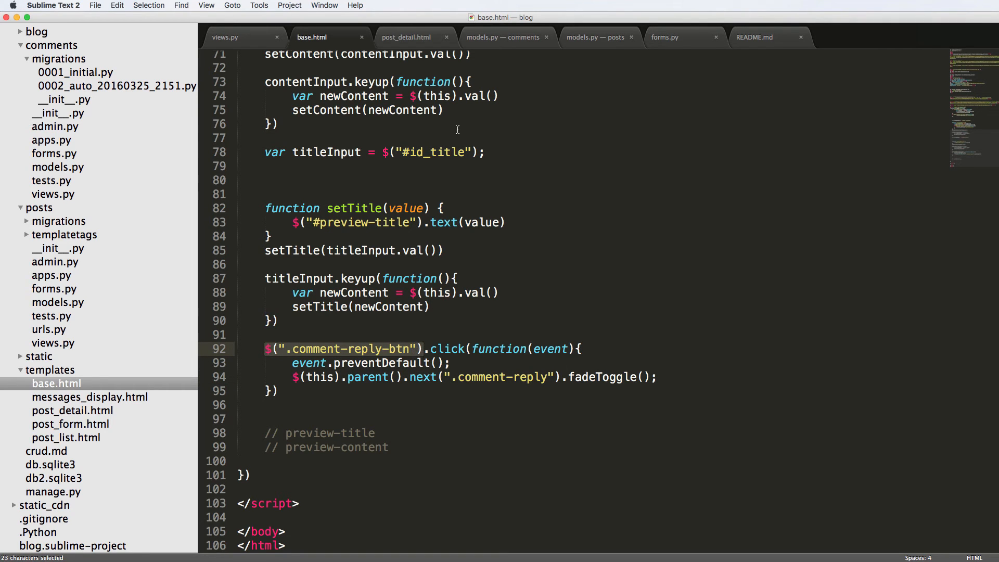
# - Dedent the comment-reply div and its reply form in post_detail.html so the tags line up
pyautogui.click(406, 37)
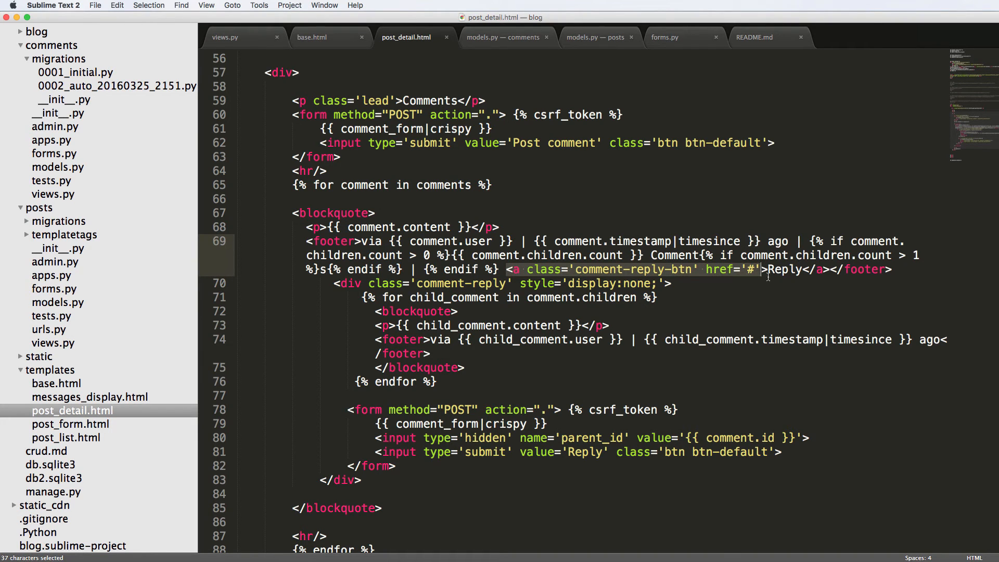
pyautogui.click(755, 285)
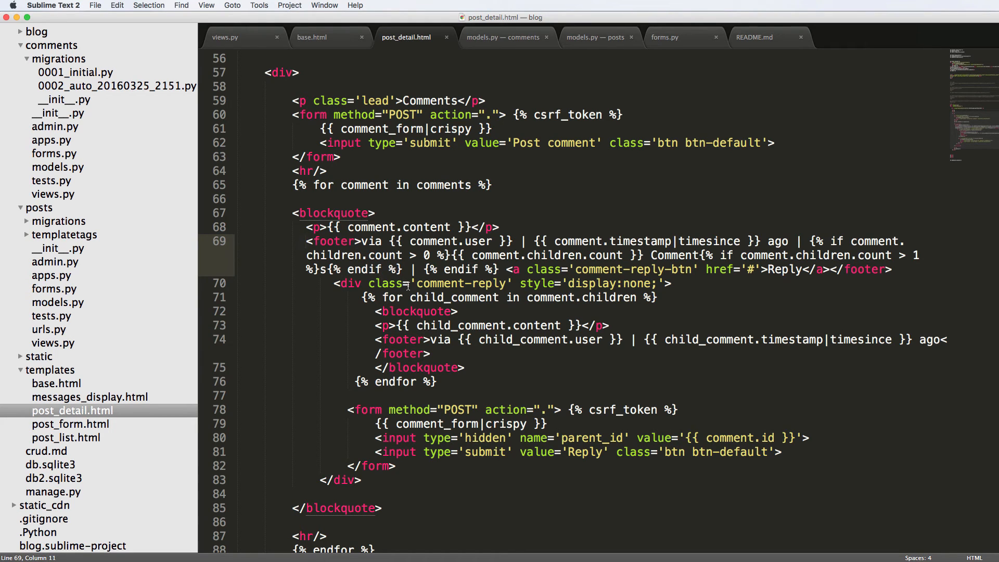
pyautogui.click(361, 480)
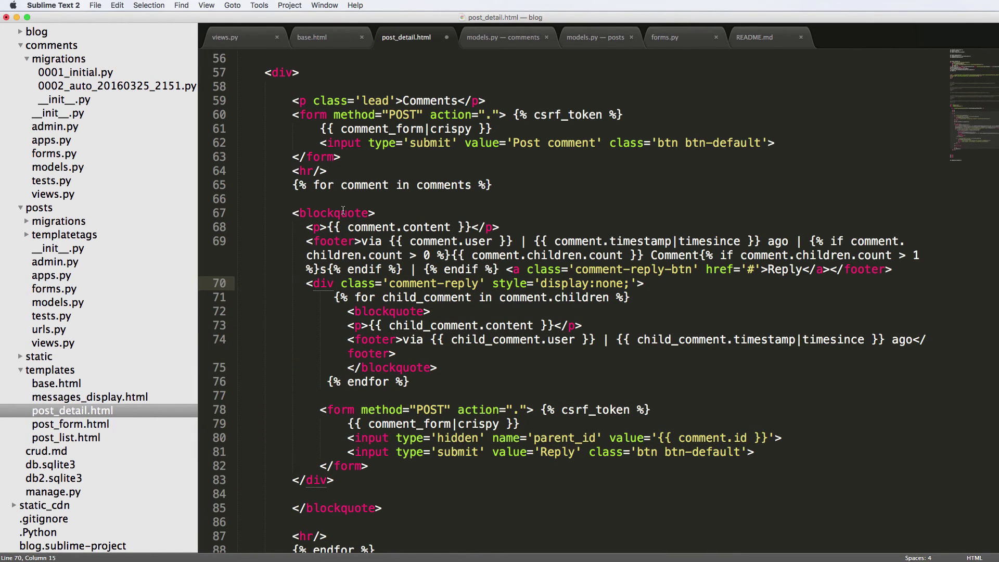
# - Check the matching blockquote and footer tags around the comment block
pyautogui.doubleClick(333, 212)
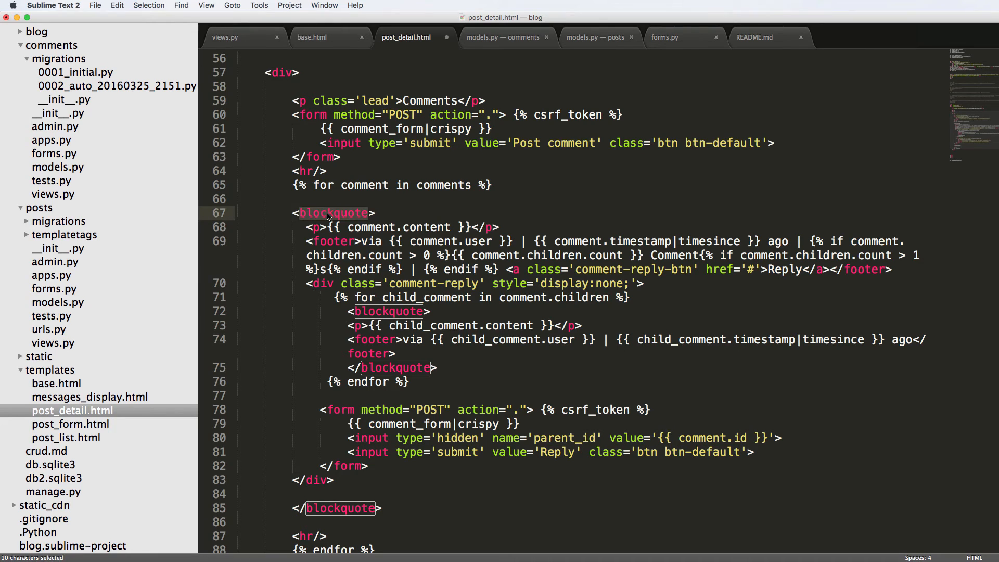
pyautogui.click(331, 212)
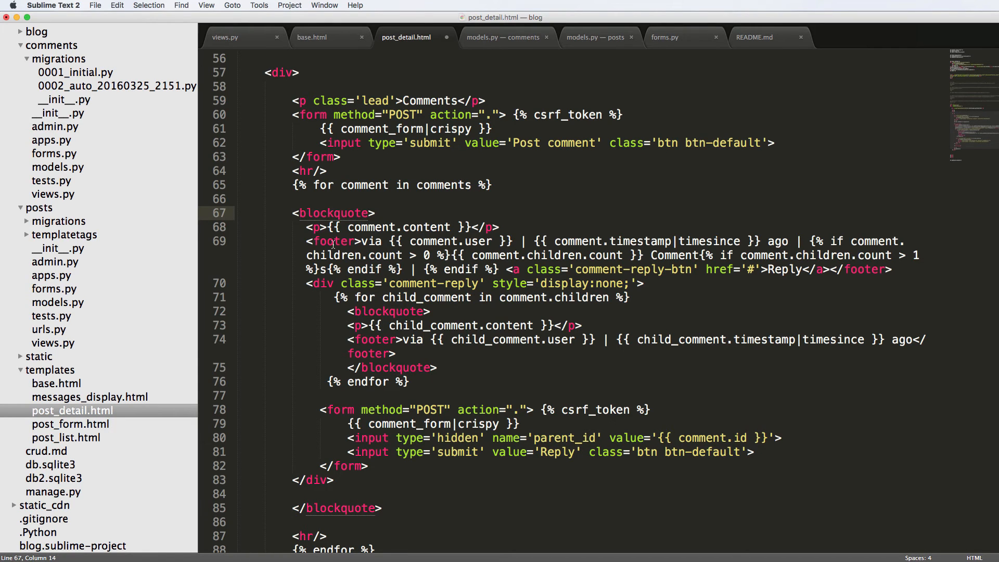
pyautogui.doubleClick(323, 284)
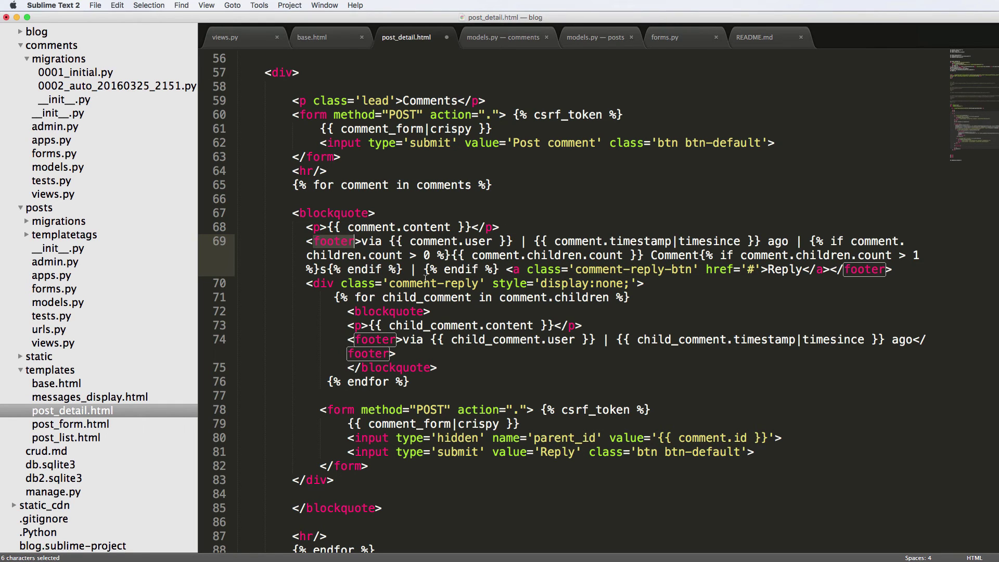
pyautogui.moveTo(649, 40)
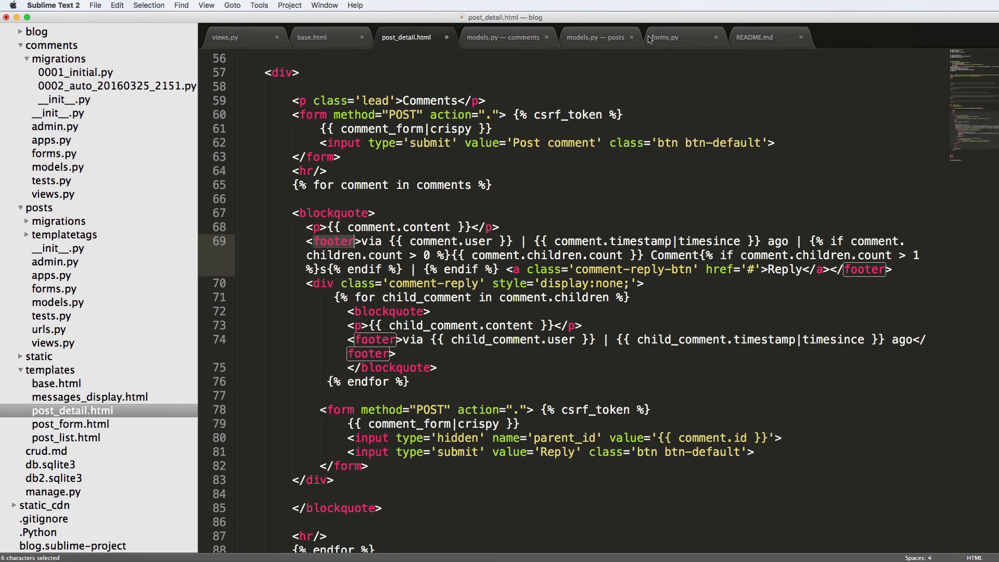
pyautogui.click(312, 38)
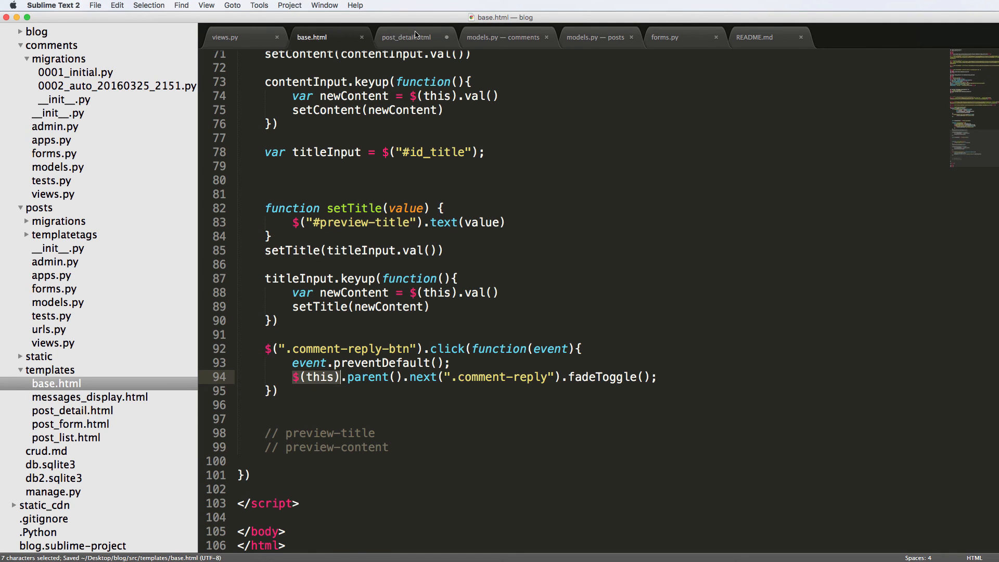
# - Delete the inline style='display:none;' from the comment-reply div, save, and expand the static folder
pyautogui.click(405, 38)
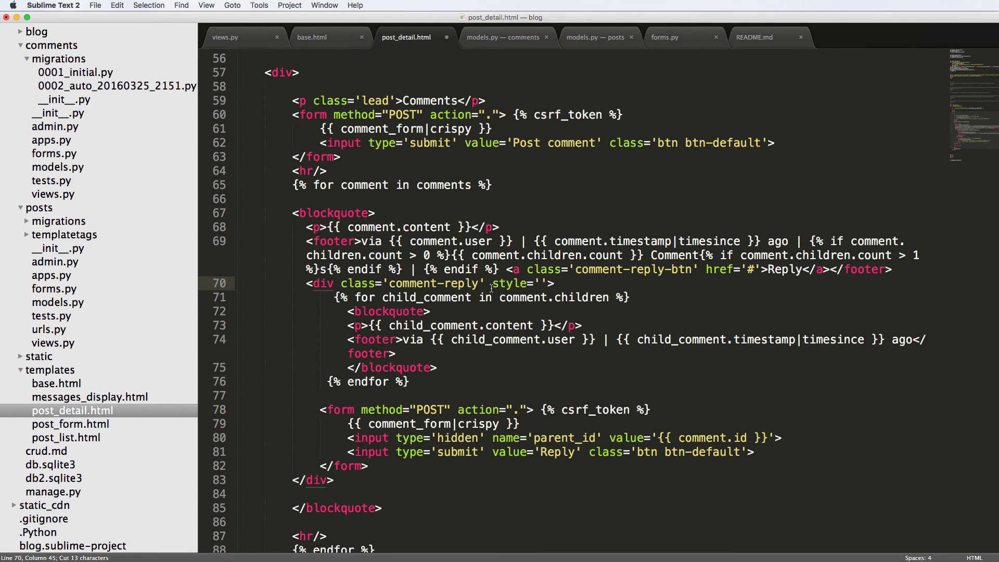
pyautogui.doubleClick(509, 283)
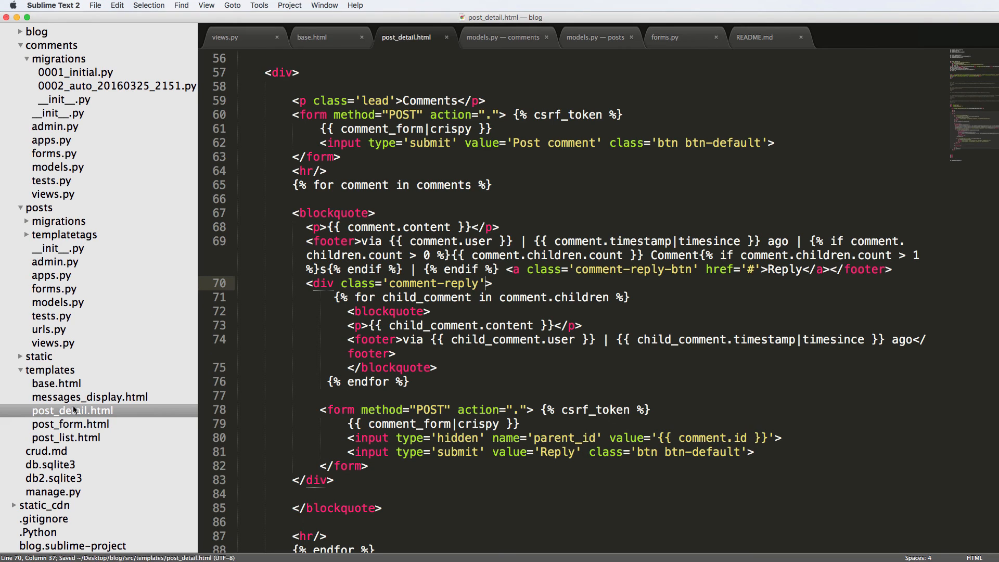
pyautogui.click(39, 356)
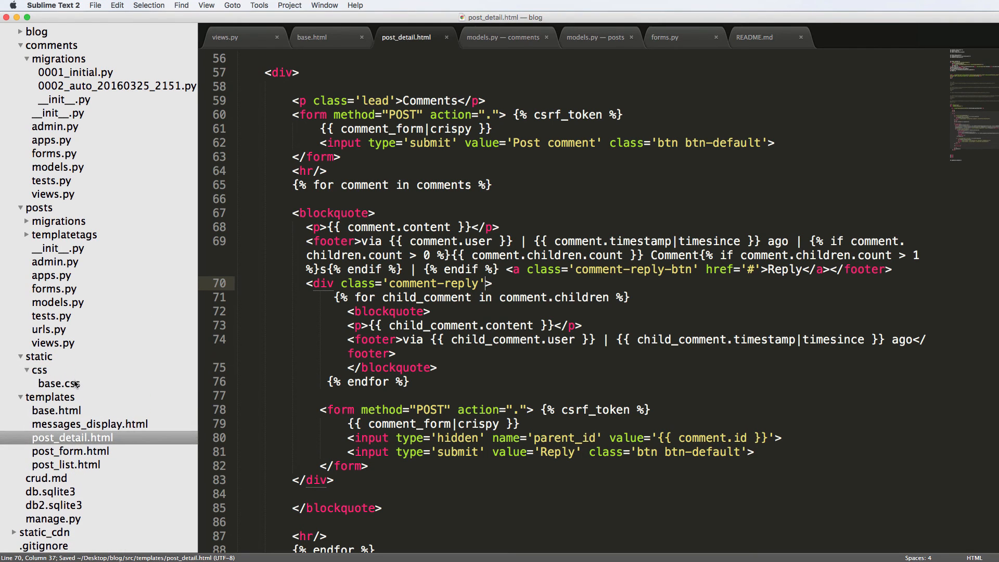
# - Add a .comment-reply{} rule at the end of base.css to hide reply sections
pyautogui.click(59, 383)
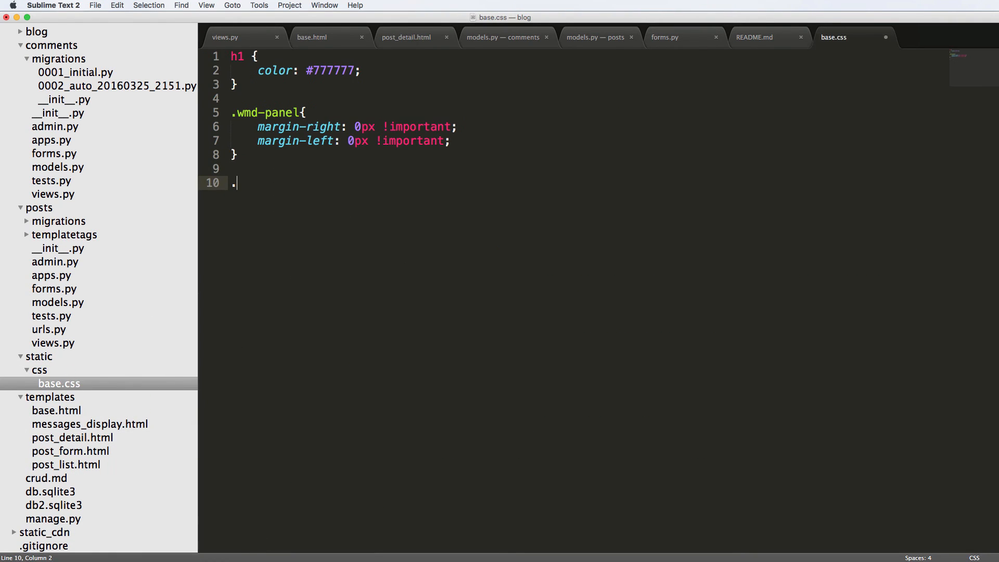
pyautogui.write('comment-re')
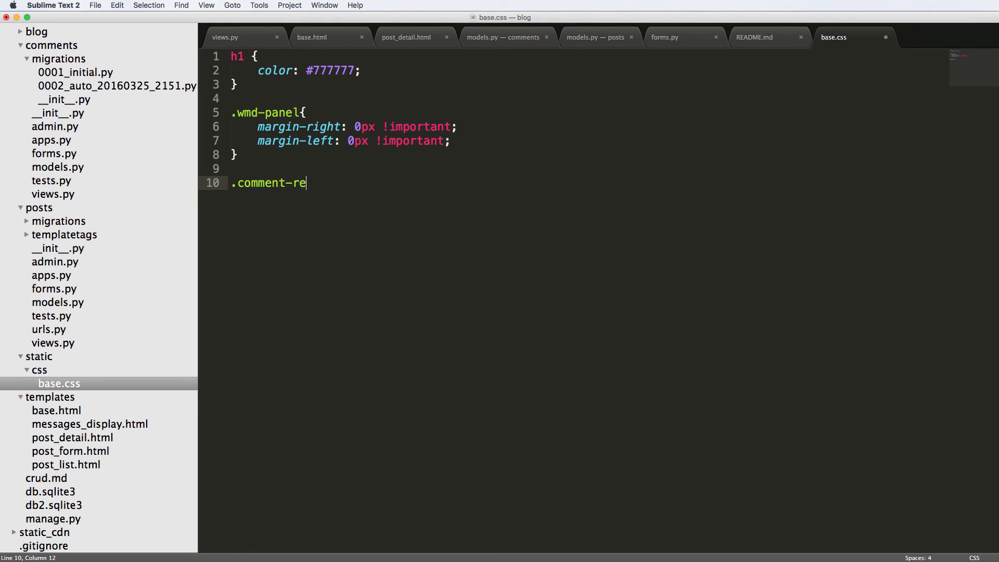
pyautogui.write('ply{}')
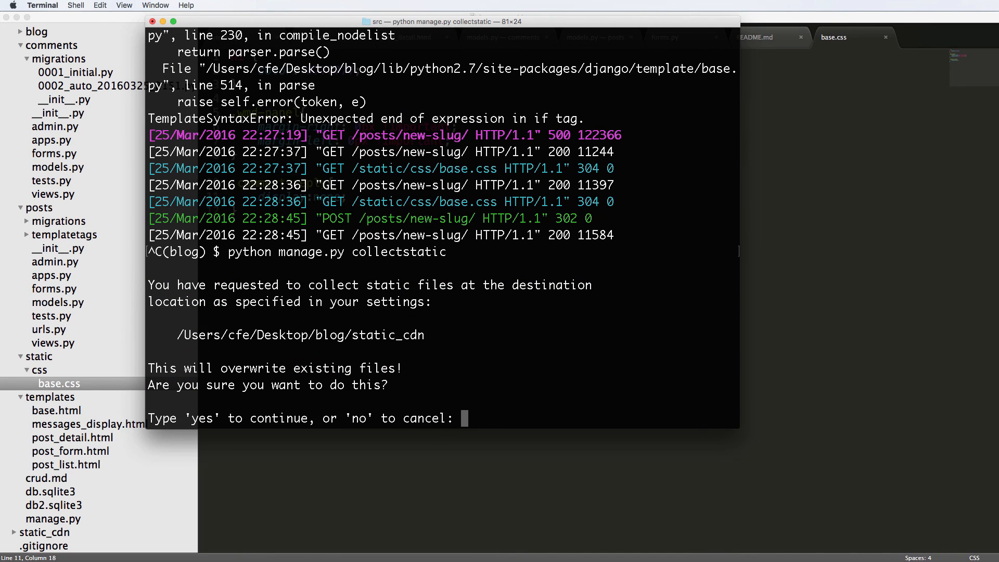
# - Confirm the collectstatic overwrite with yes and begin typing the runserver command
pyautogui.write('yes')
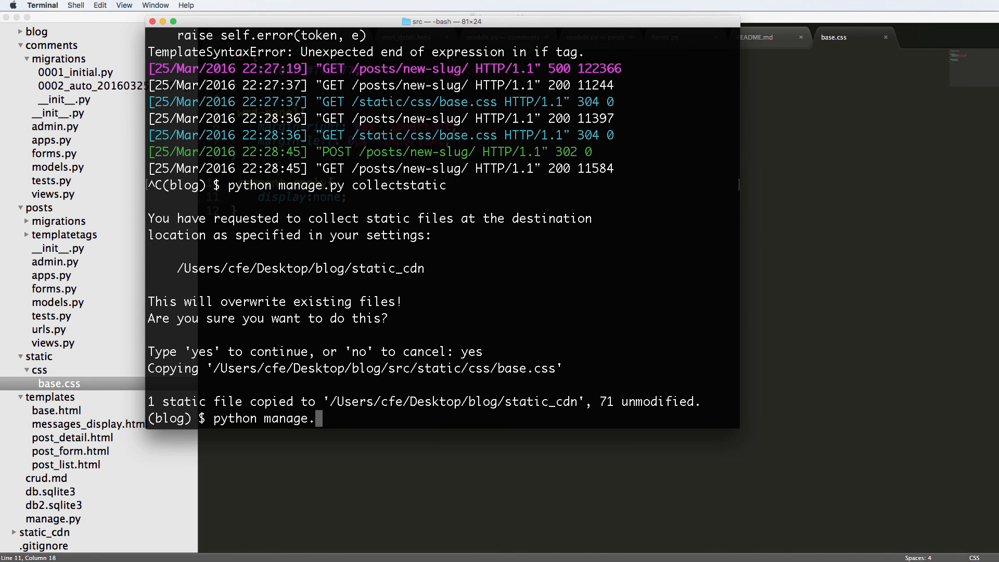
pyautogui.write('run')
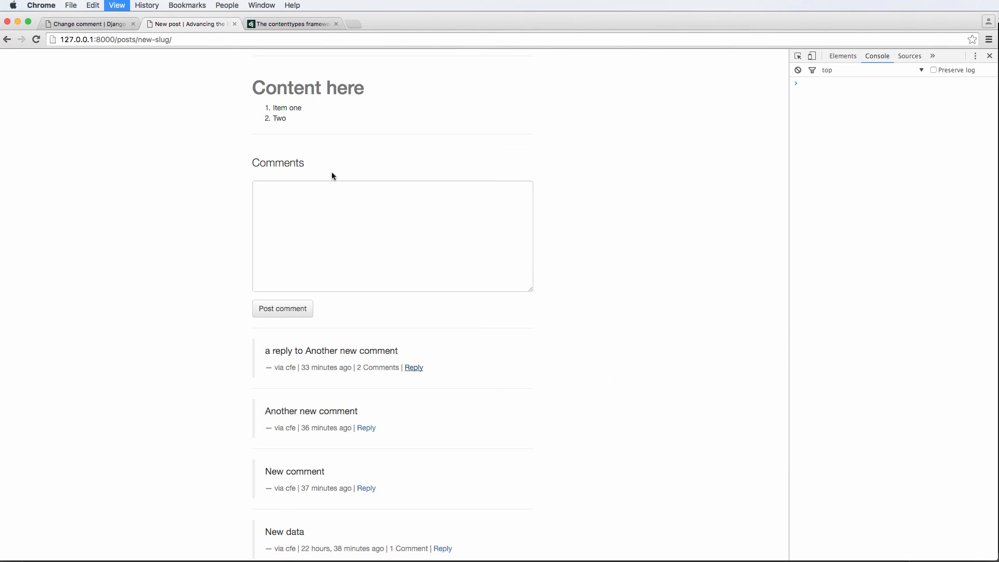
# - Toggle the hidden replies under the first comment and under 'Another new comment'
pyautogui.click(413, 368)
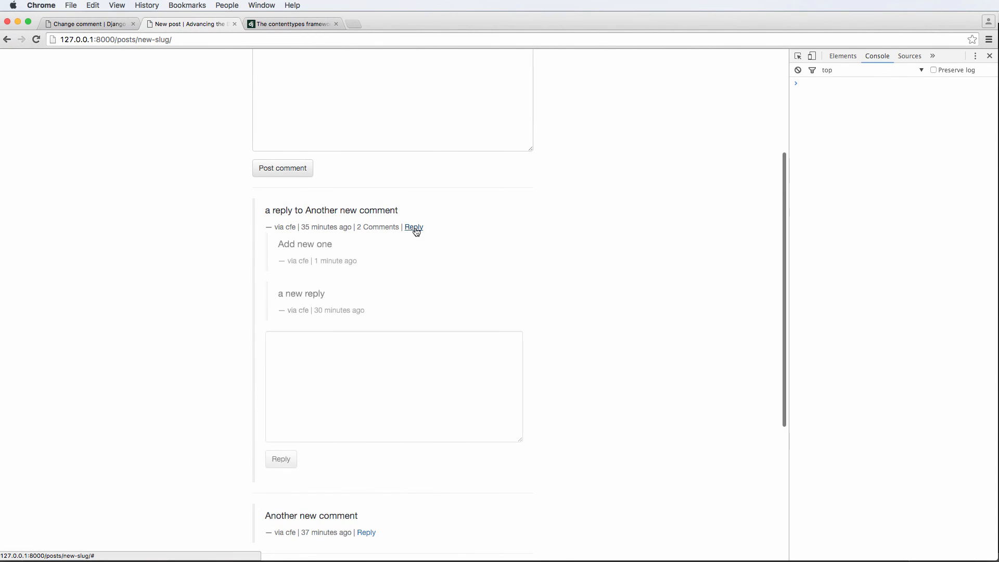
pyautogui.click(414, 227)
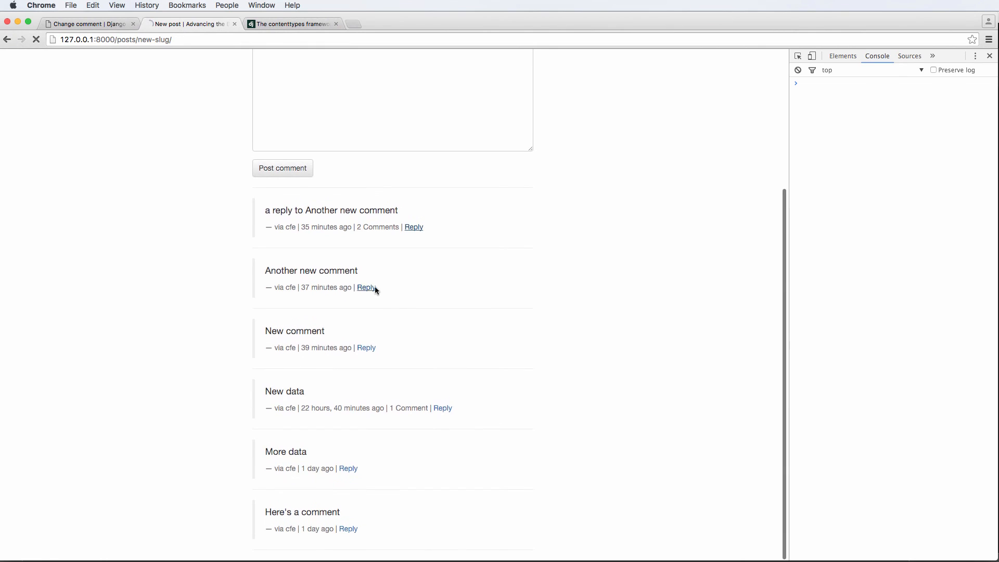